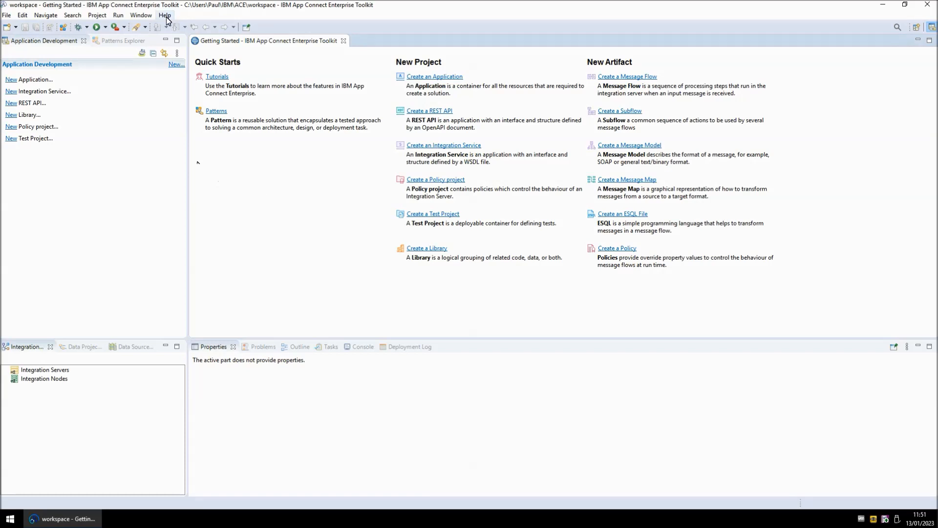
# Step: From Help, start Install New Software and begin adding a new repository
pyautogui.click(165, 15)
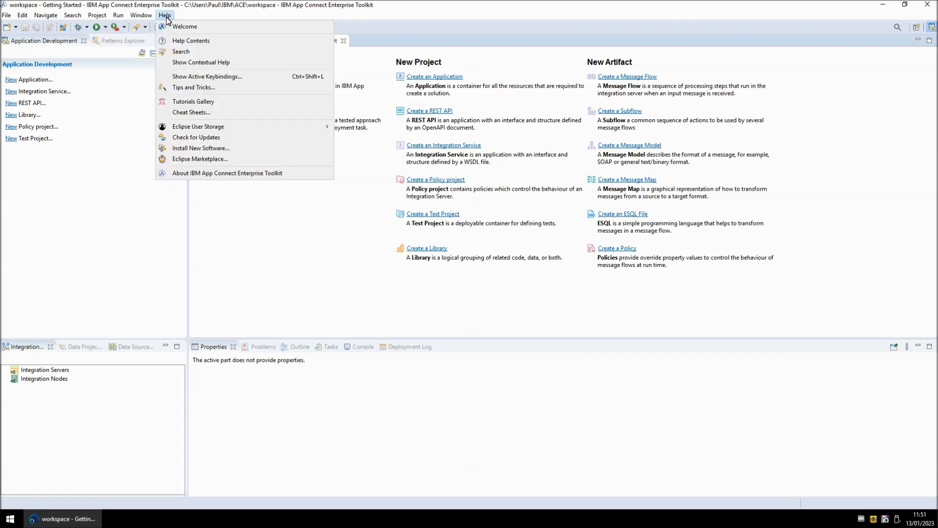
pyautogui.click(200, 148)
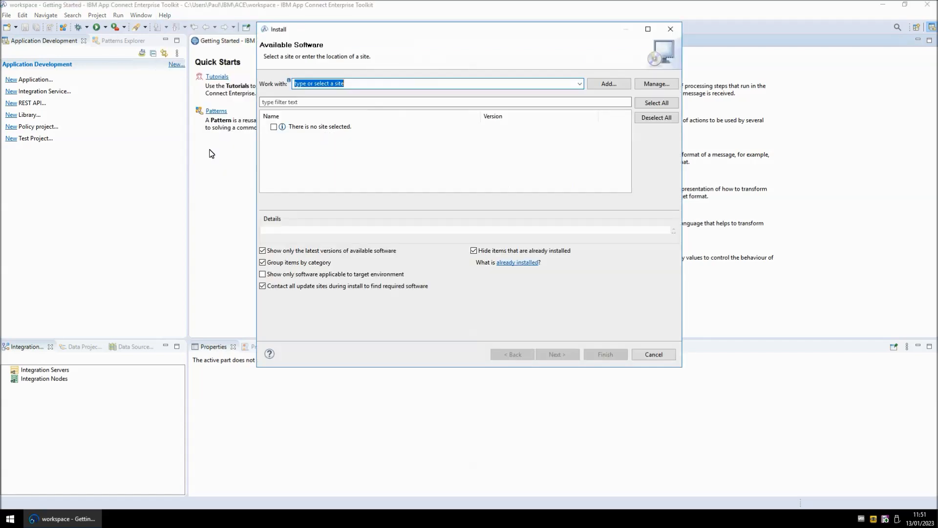
pyautogui.click(577, 83)
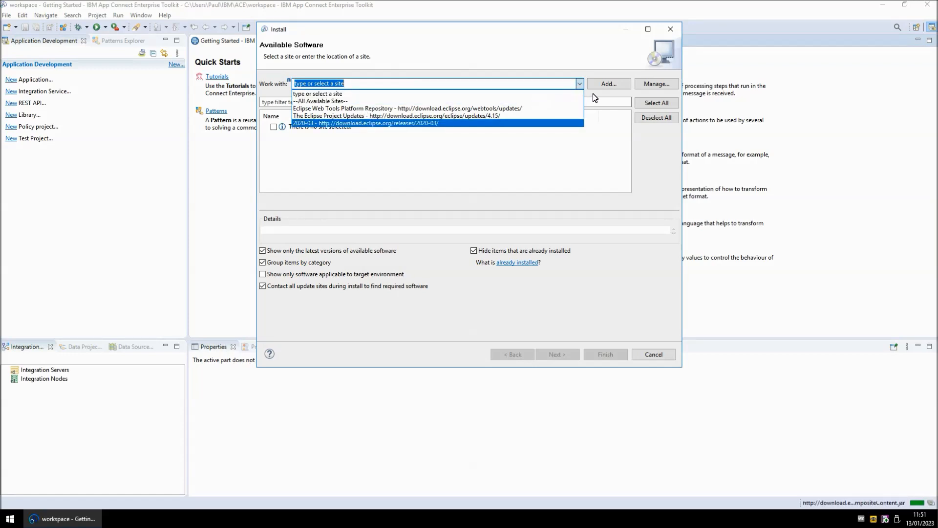
pyautogui.click(608, 84)
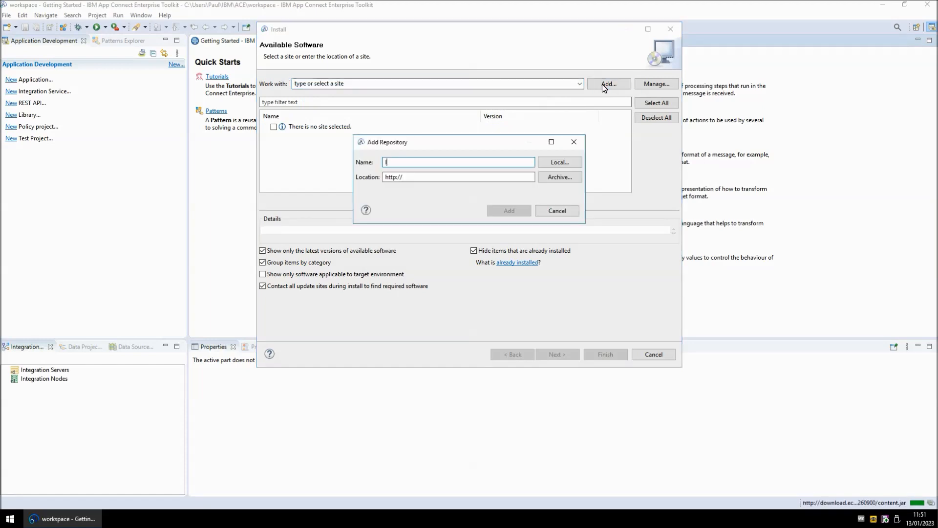
# Step: Add repository ITX1011 with local location C:\IBM\ITX1011\DesignStudio\wtx_repo
pyautogui.write('ITX1011')
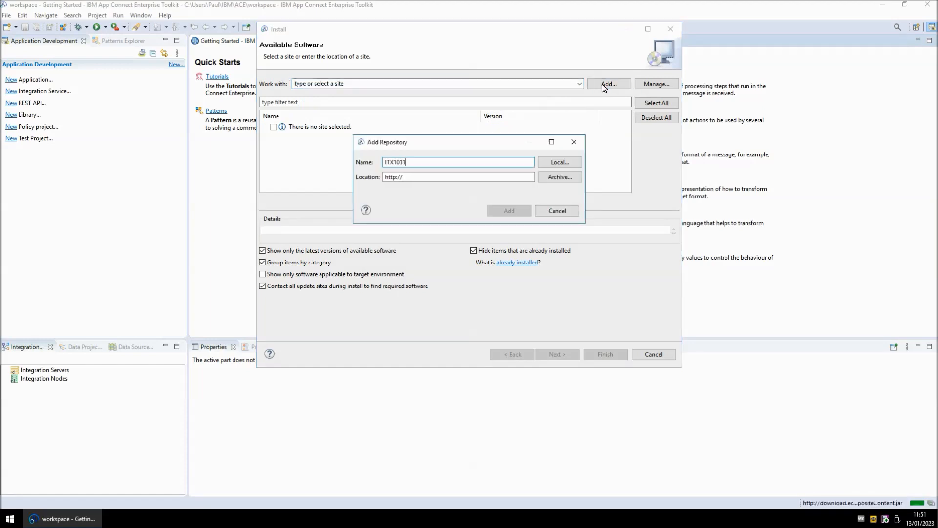
pyautogui.click(559, 163)
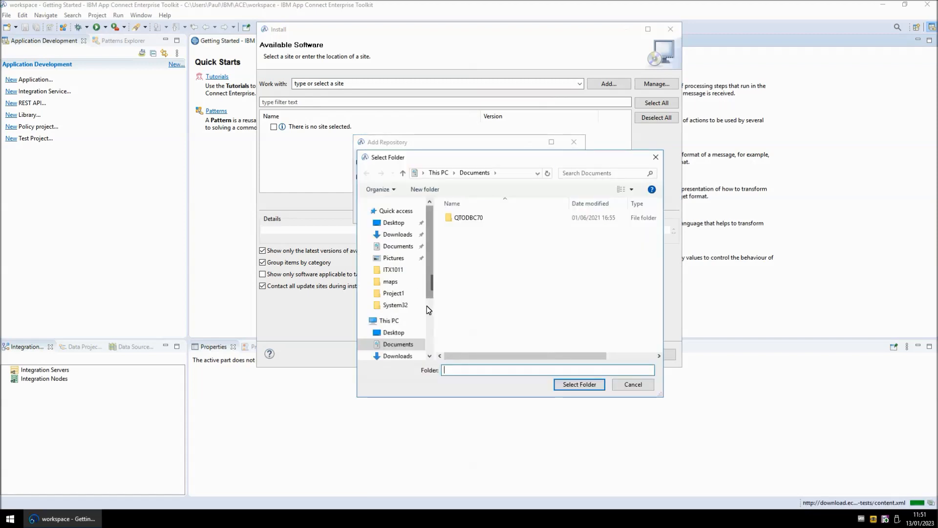
pyautogui.click(400, 347)
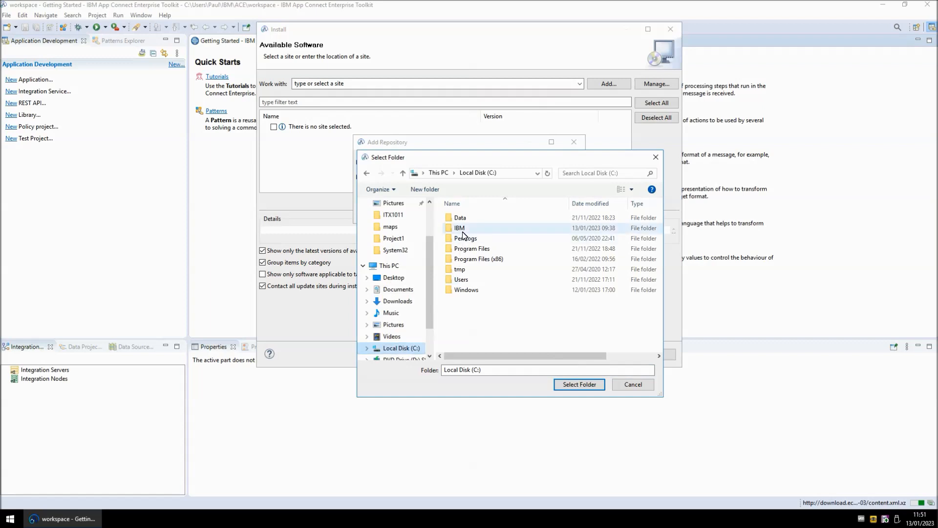
pyautogui.doubleClick(459, 228)
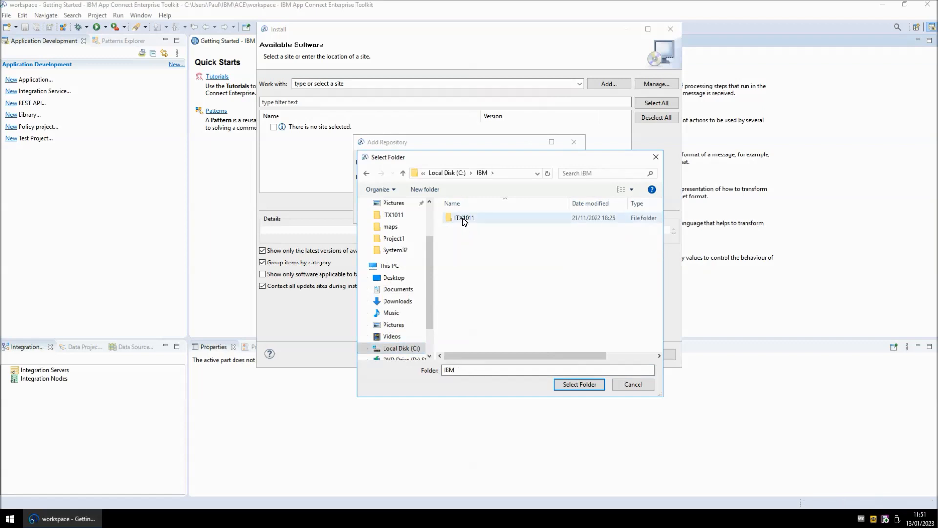
pyautogui.doubleClick(464, 217)
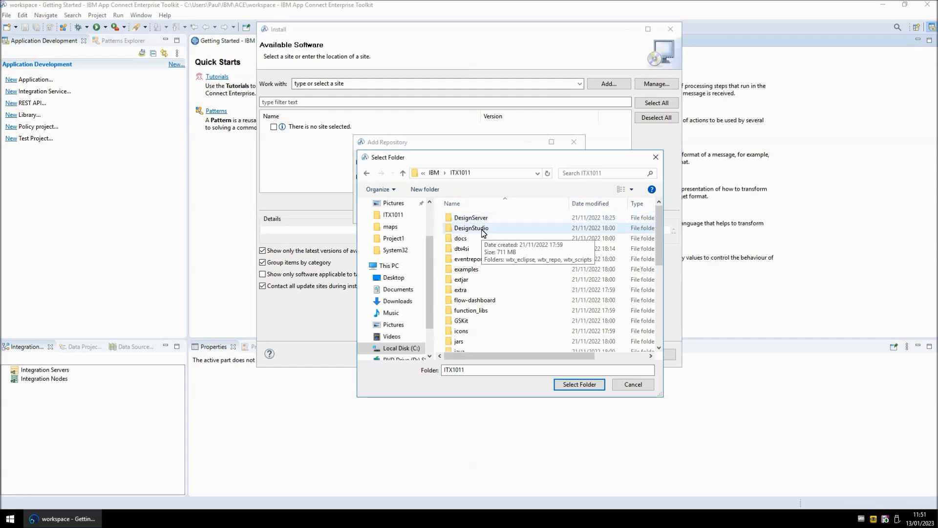
pyautogui.doubleClick(471, 228)
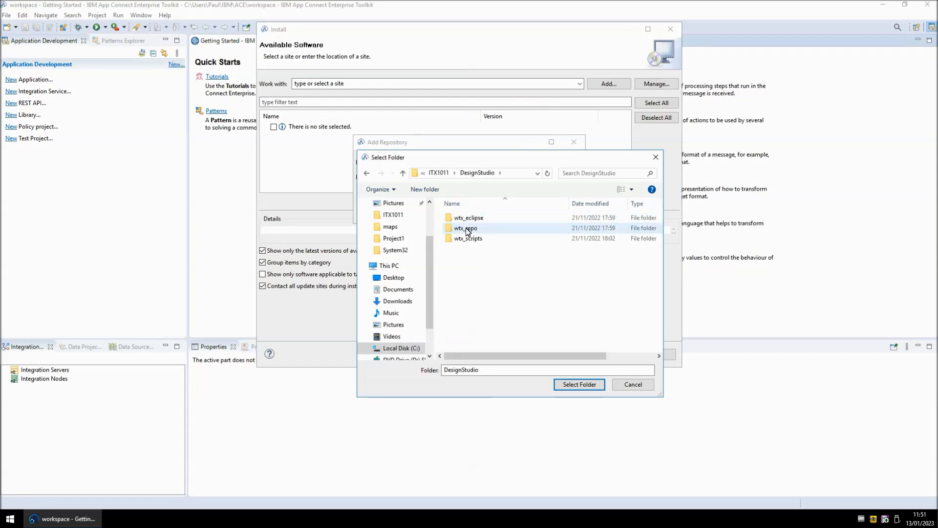
pyautogui.click(466, 228)
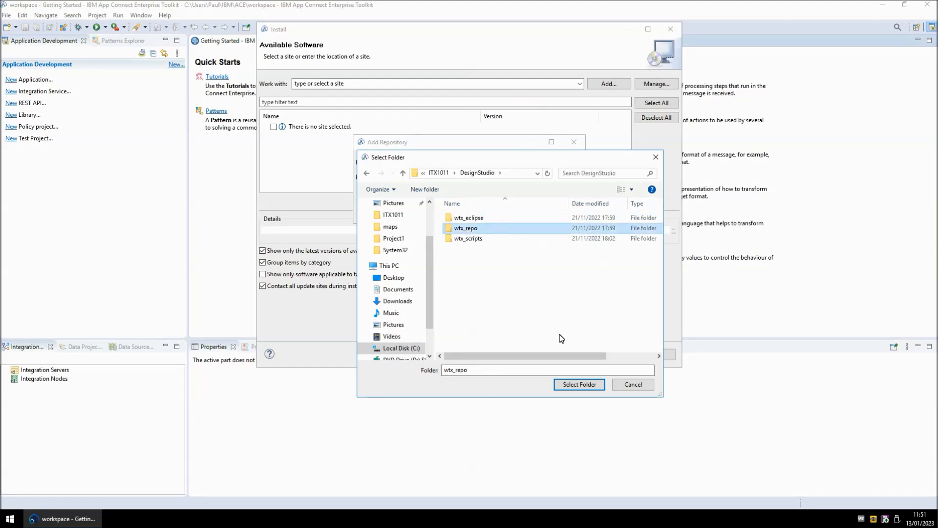
pyautogui.click(577, 384)
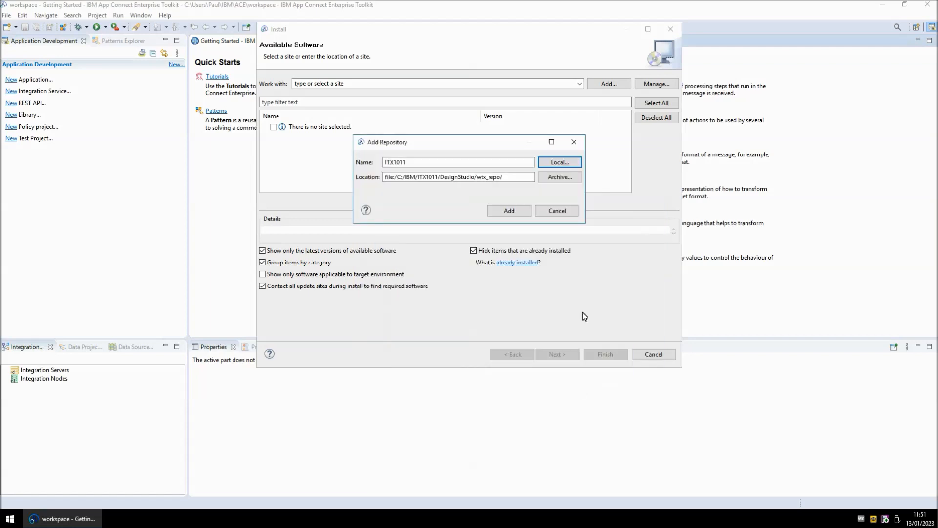
pyautogui.click(508, 210)
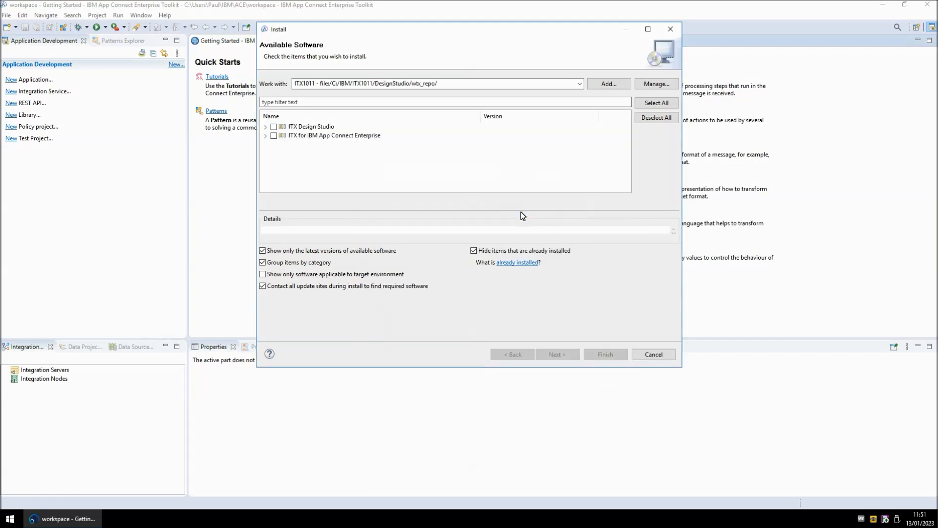
pyautogui.moveTo(400, 83)
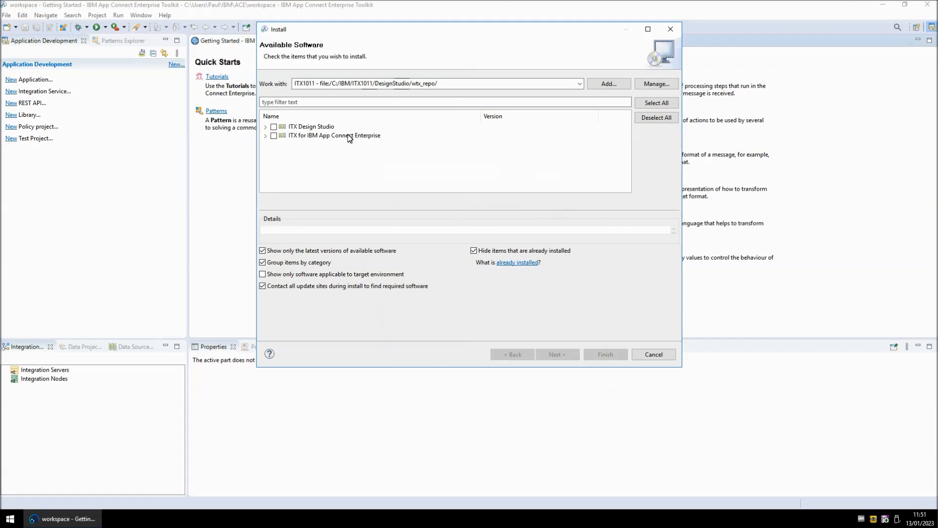
# Step: Select the ITX Node, Design Studio and Design Studio NL features, then continue
pyautogui.click(333, 135)
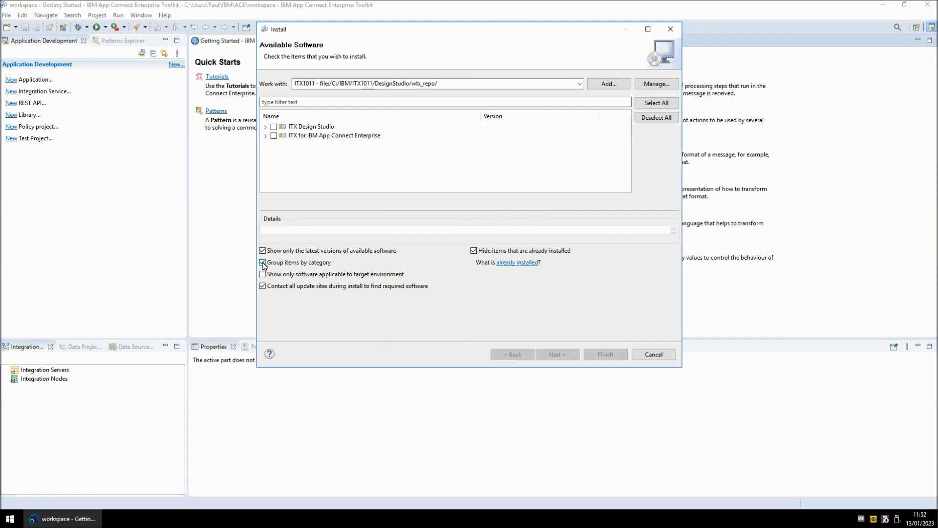
pyautogui.click(262, 262)
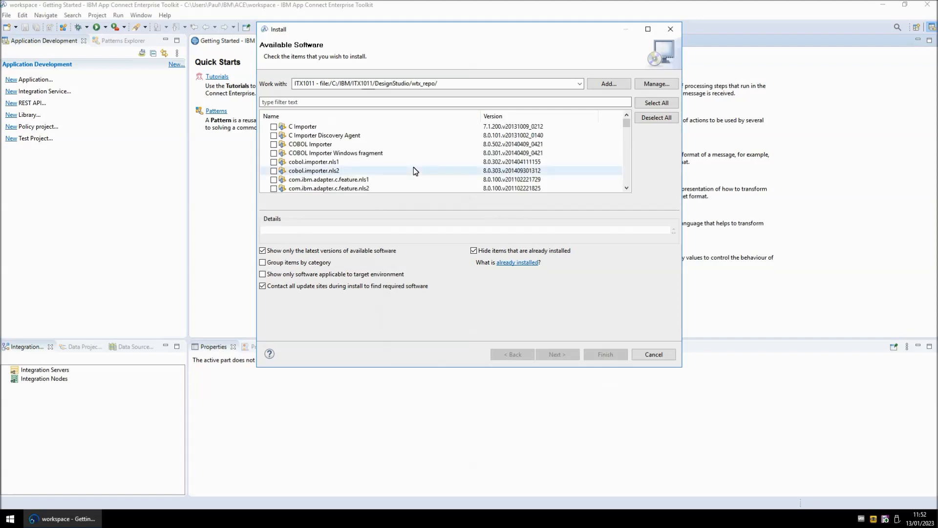
pyautogui.click(262, 262)
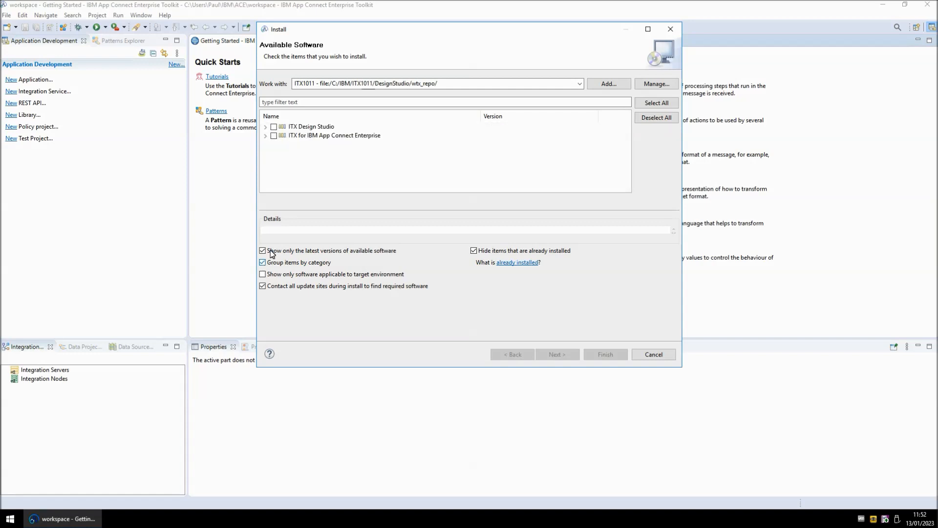
pyautogui.click(264, 136)
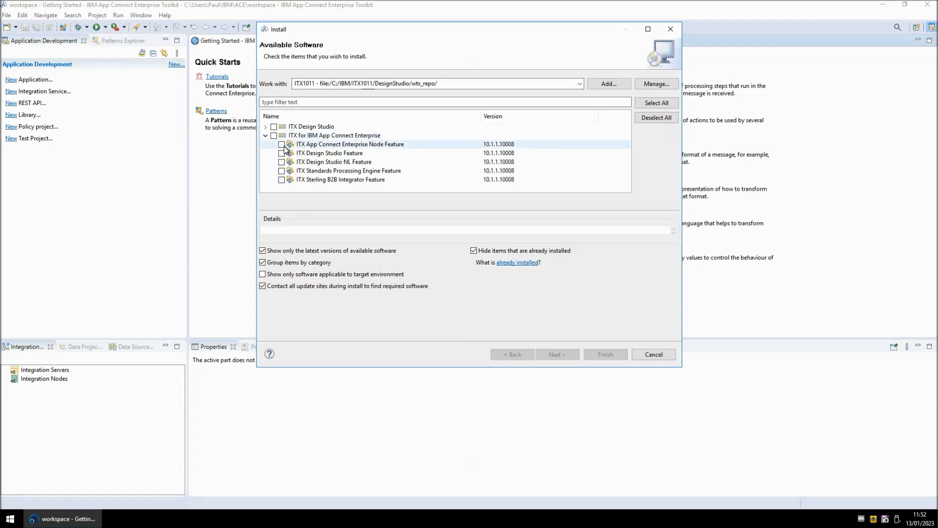
pyautogui.click(282, 145)
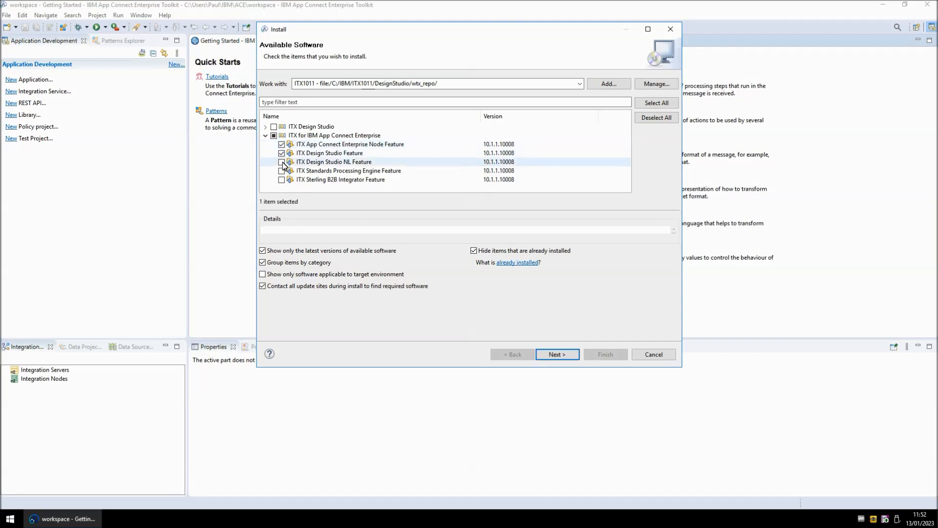
pyautogui.click(281, 161)
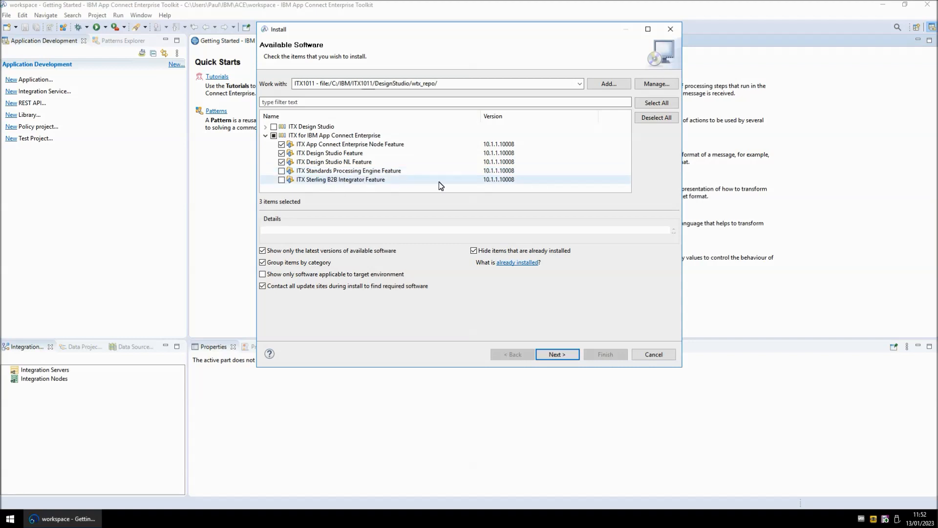
pyautogui.click(556, 354)
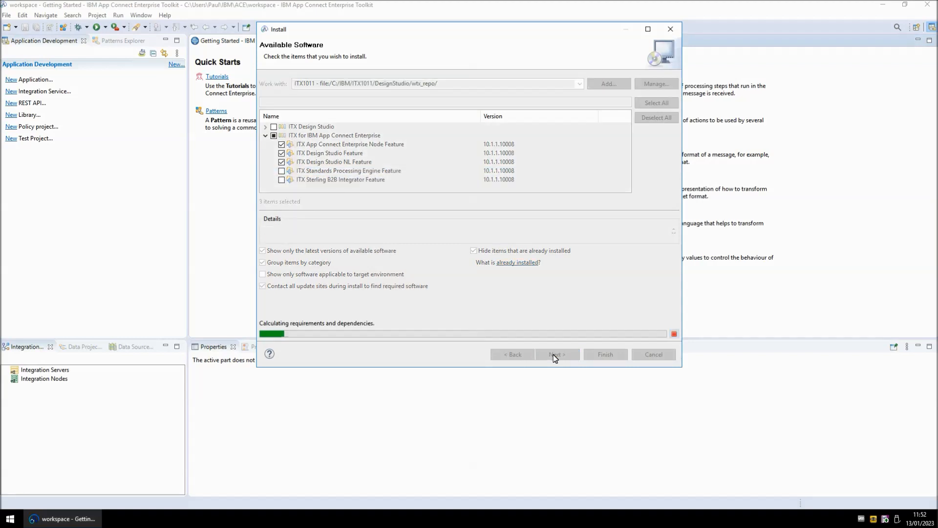
# Step: Accept the license, install despite the unsigned-software warning, and restart the toolkit
pyautogui.click(556, 354)
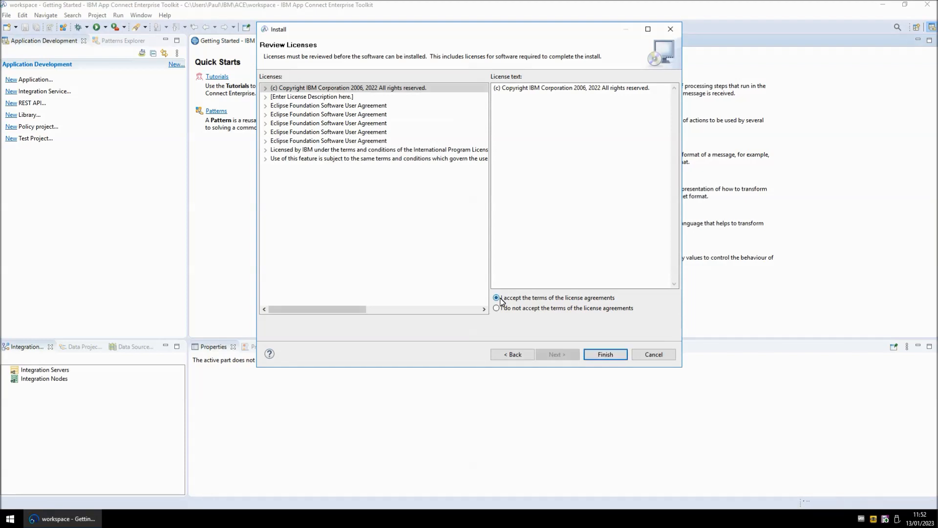
pyautogui.click(603, 354)
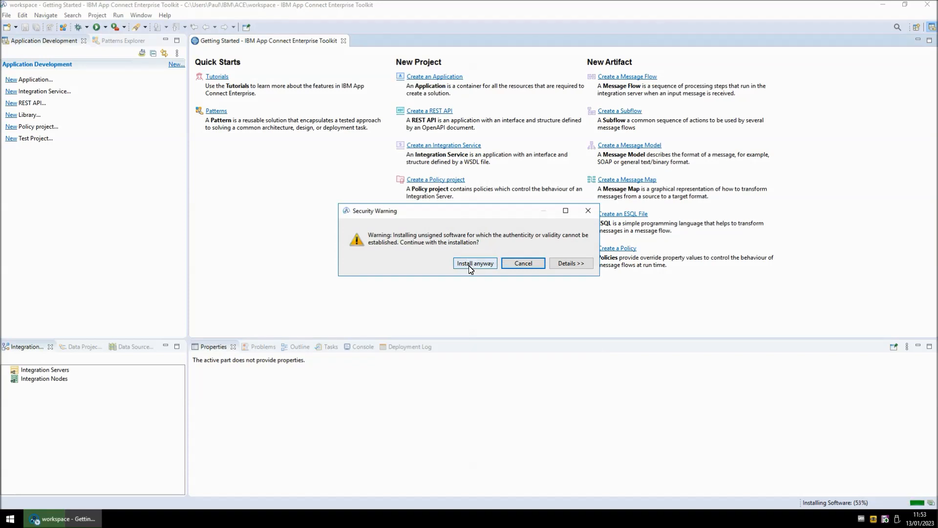
pyautogui.click(475, 263)
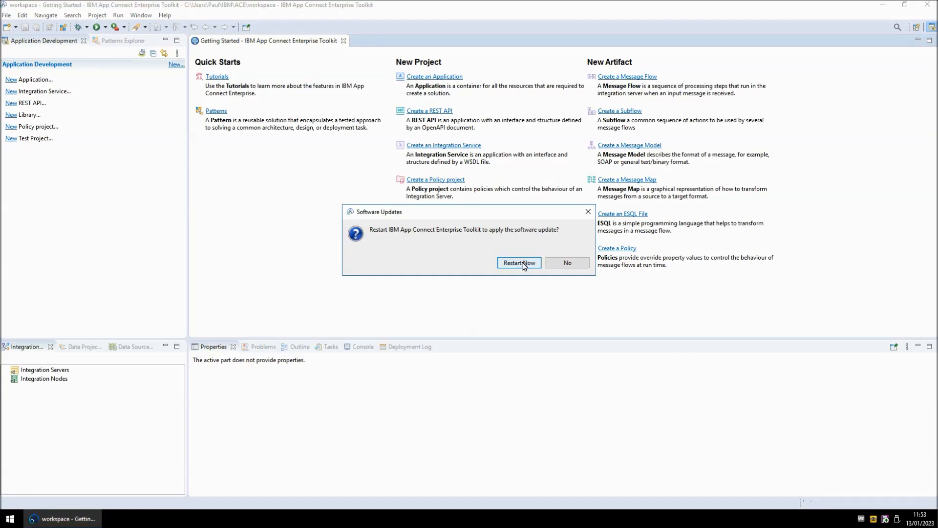
pyautogui.click(518, 263)
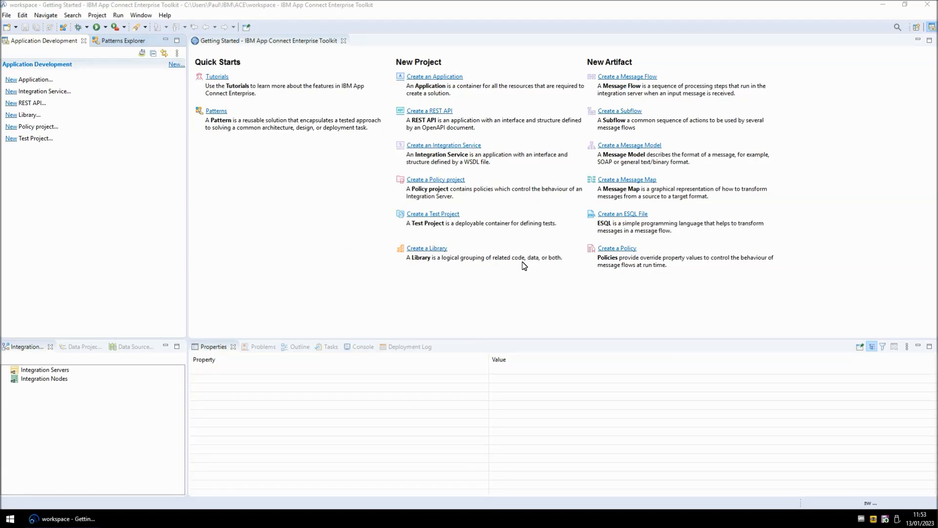
pyautogui.moveTo(155, 184)
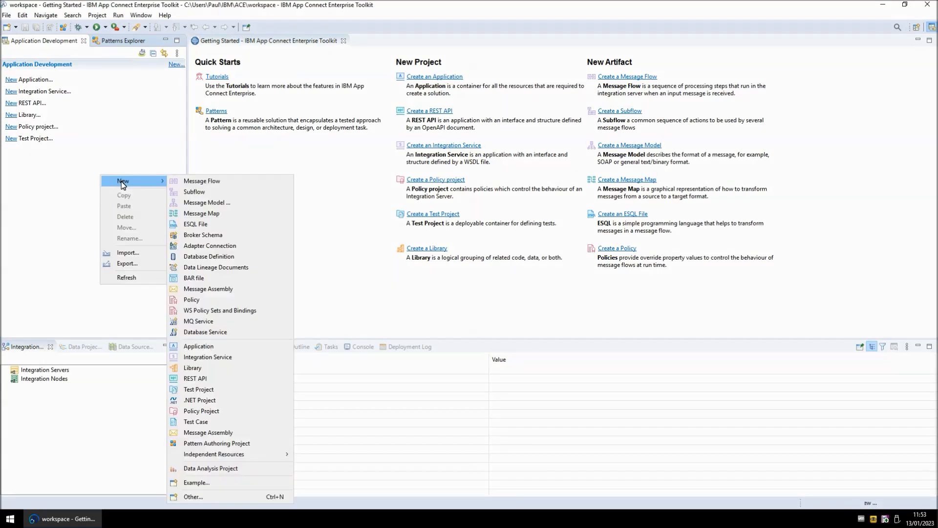
# Step: Create the MsgFlow1.msgflow message flow in a new Project1
pyautogui.click(207, 357)
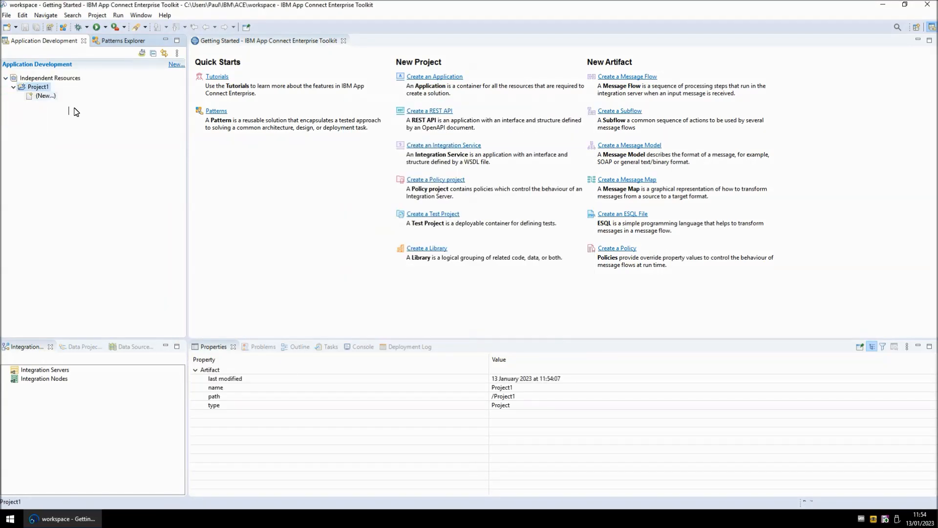
pyautogui.click(626, 77)
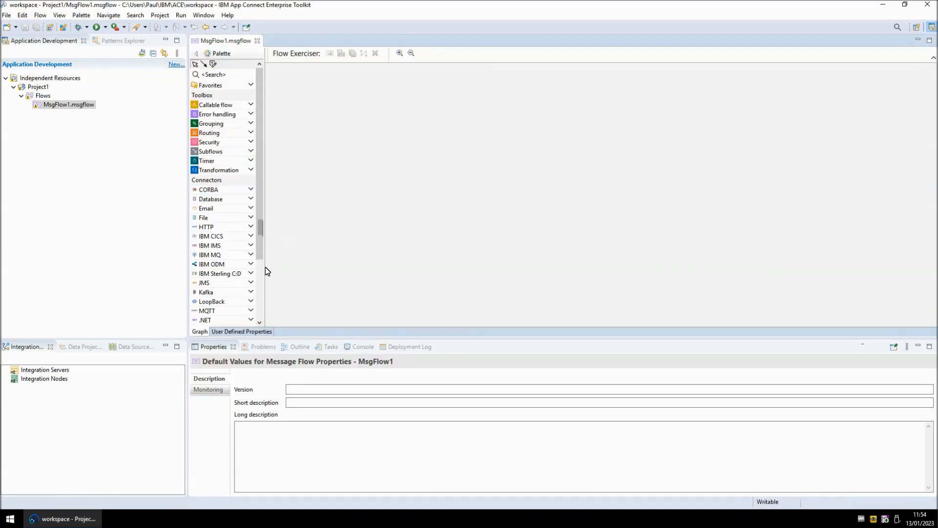
# Step: Drag an ITX Map node from the Sterling TX palette to the canvas centre
pyautogui.scroll(-3)
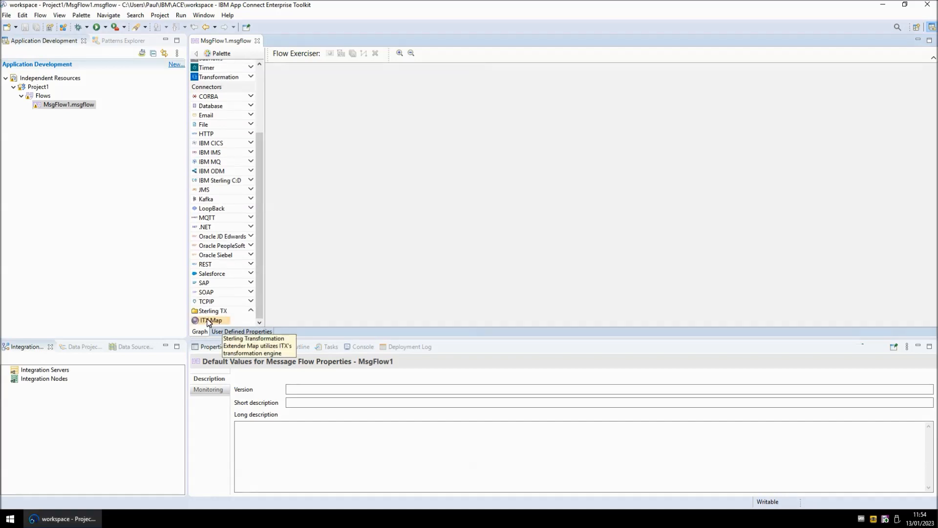
pyautogui.moveTo(210, 320); pyautogui.dragTo(571, 202)
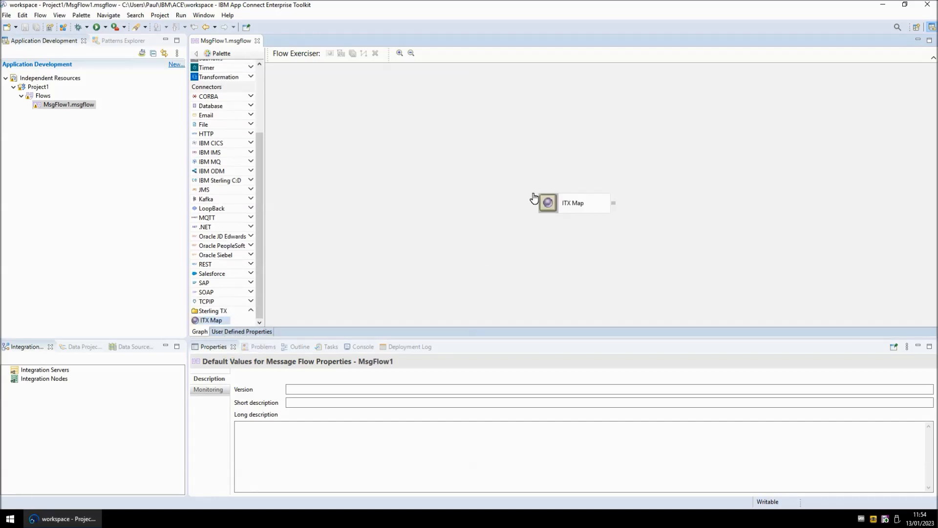
pyautogui.doubleClick(572, 202)
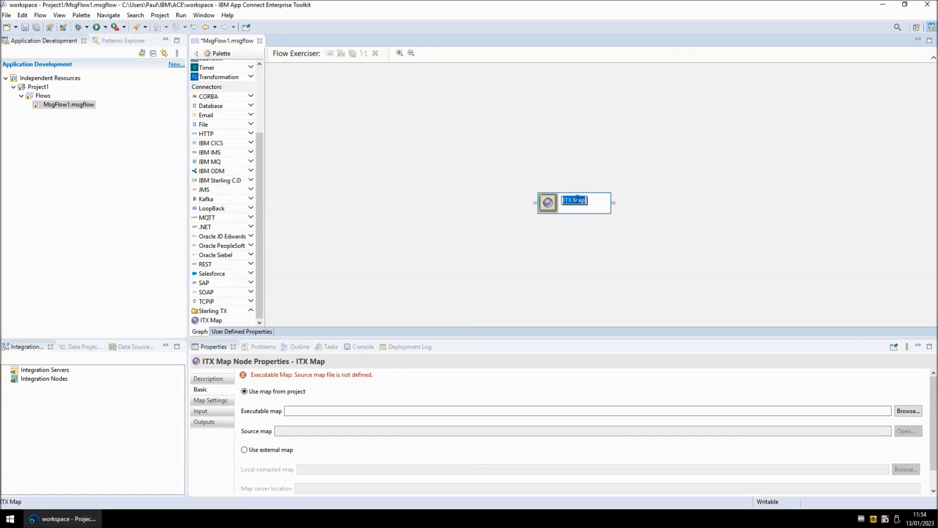
pyautogui.moveTo(488, 286)
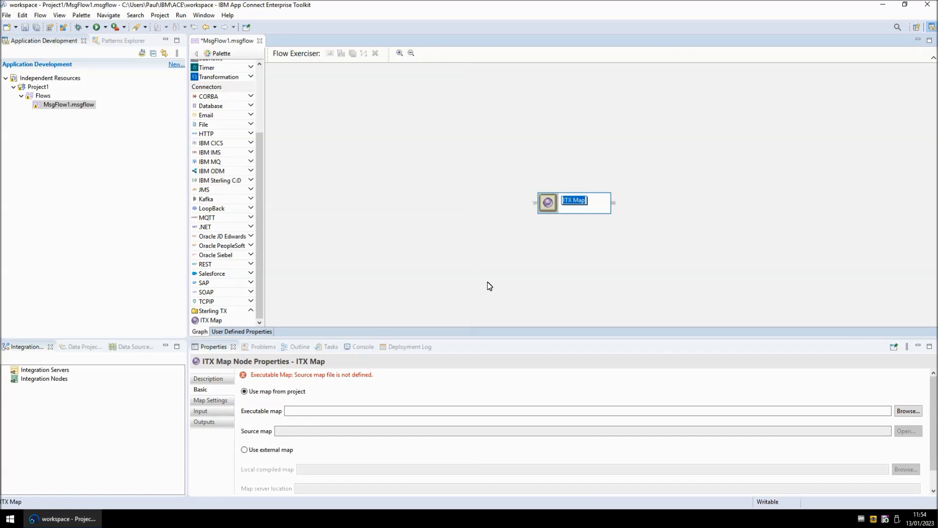
pyautogui.moveTo(501, 274)
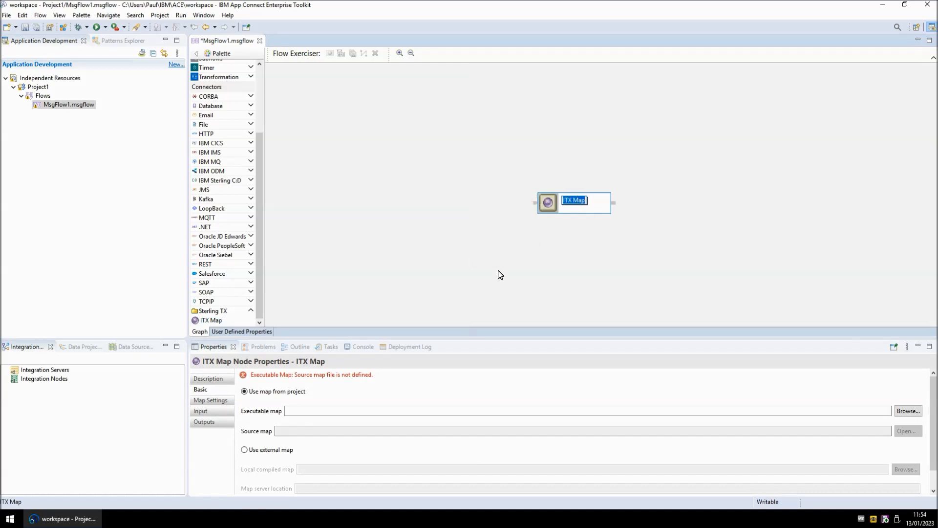
pyautogui.moveTo(917, 31)
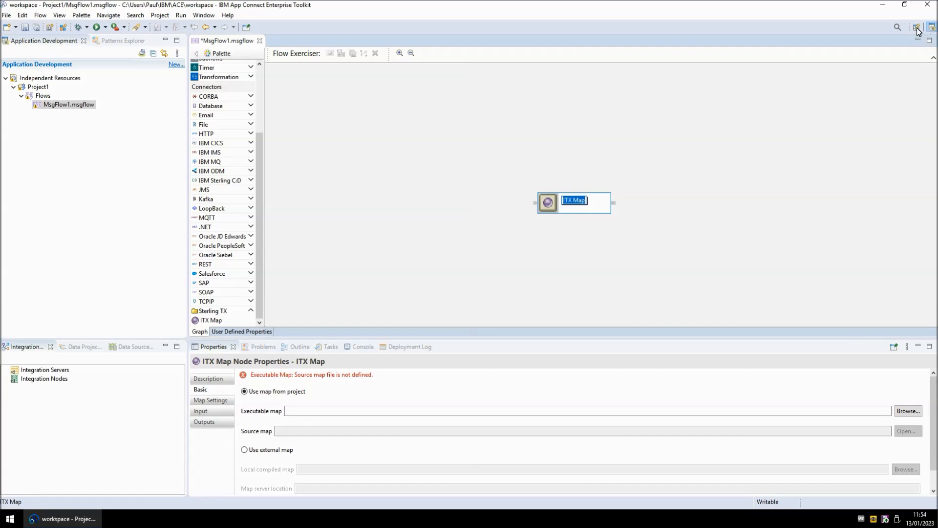
# Step: Switch to the Transformation Extender Development perspective
pyautogui.click(917, 26)
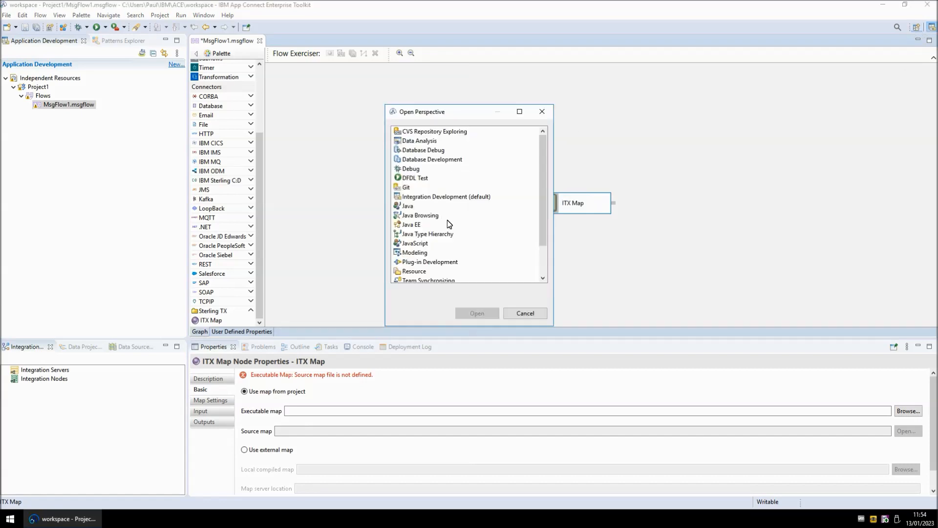
pyautogui.click(451, 252)
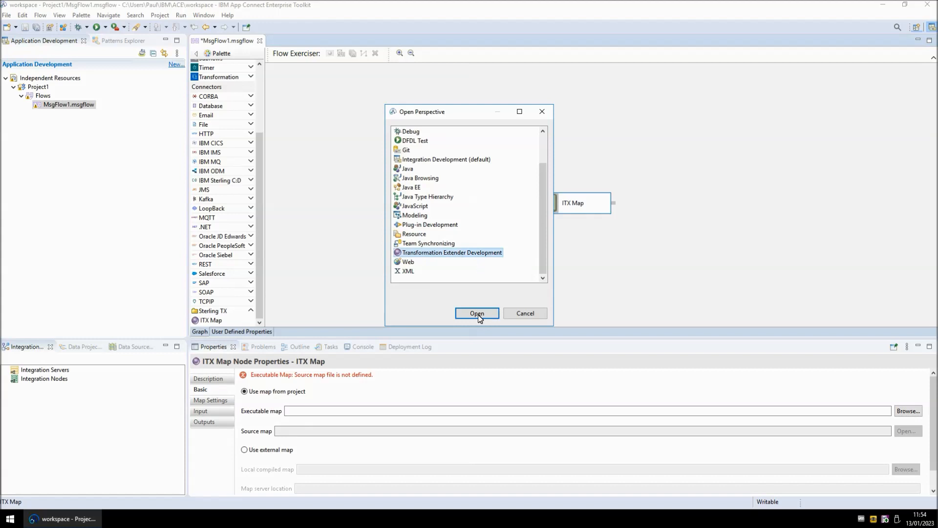
pyautogui.click(477, 313)
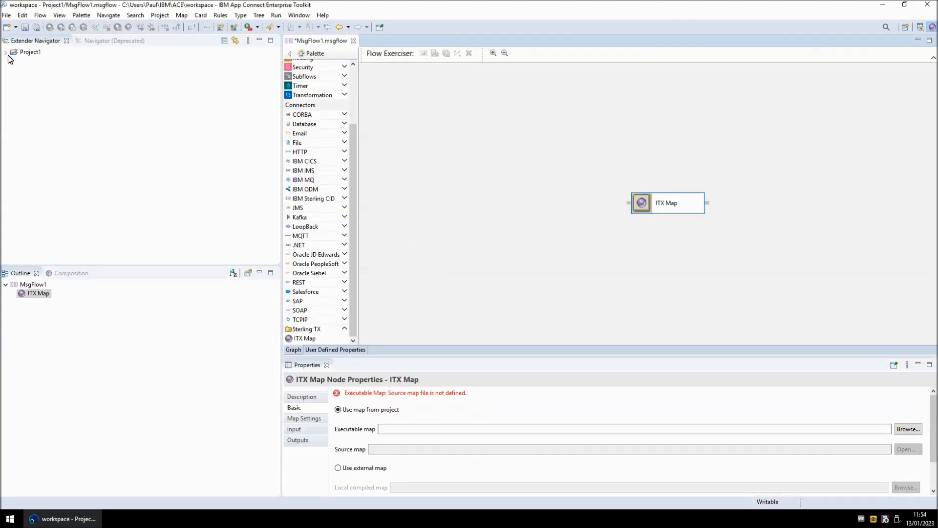
# Step: Create the Generic type tree and a Test map applying UPPERCASE from In1 to Out1
pyautogui.rightClick(30, 52)
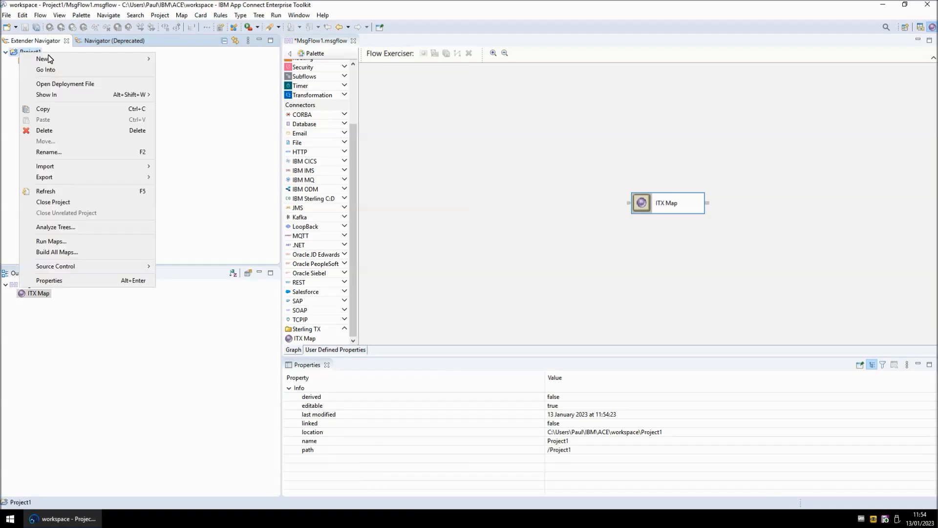
pyautogui.click(42, 59)
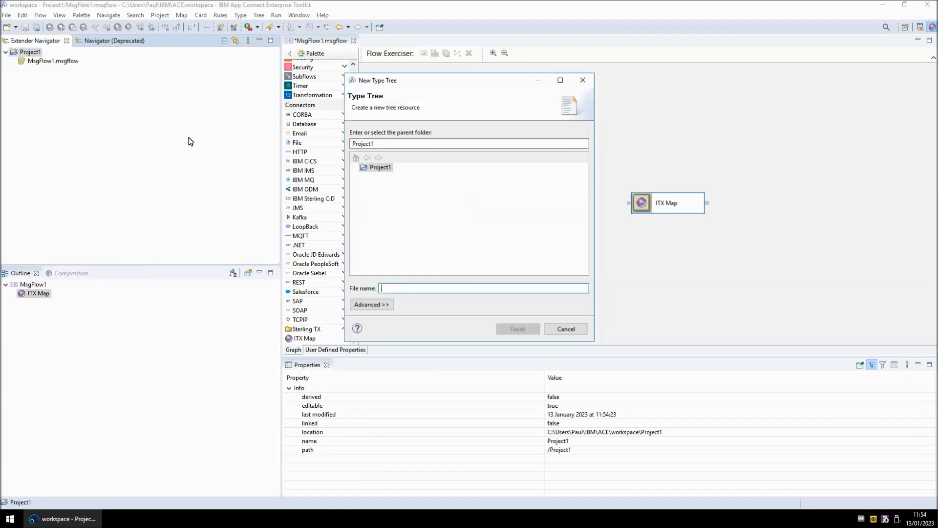
pyautogui.click(516, 328)
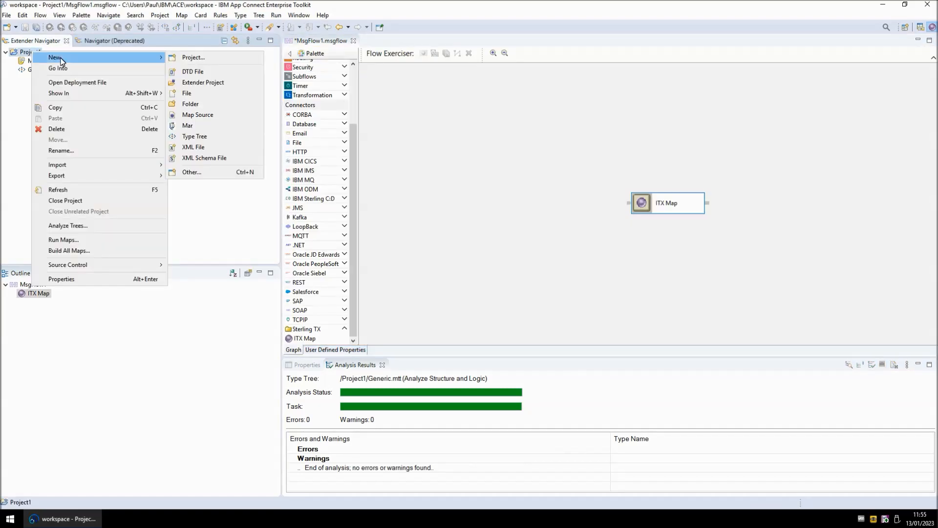
pyautogui.click(198, 115)
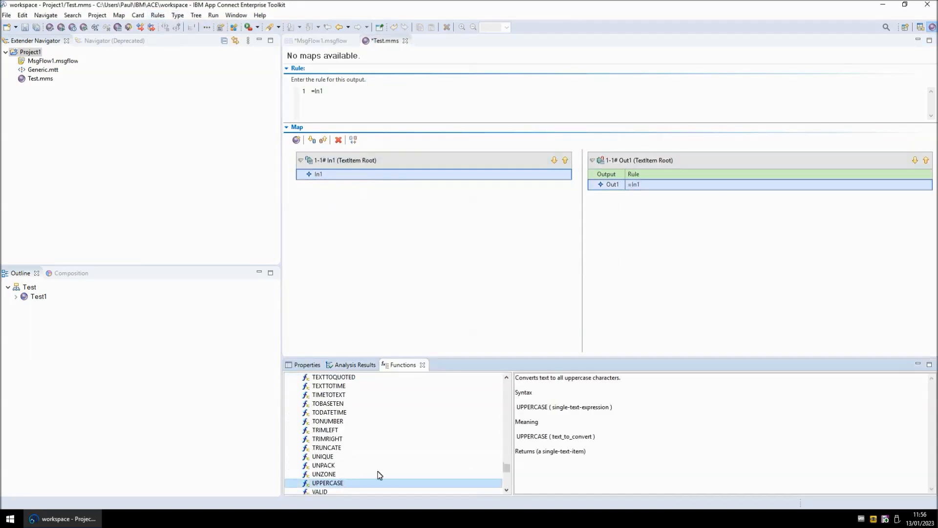
pyautogui.doubleClick(328, 482)
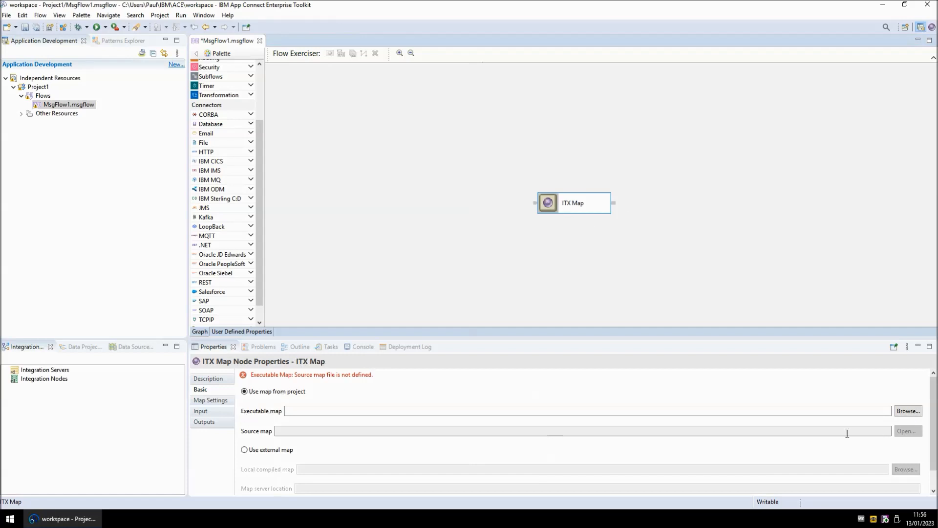
# Step: Set Test1 as the ITX Map's executable map and place MQ Input and Output nodes
pyautogui.click(906, 410)
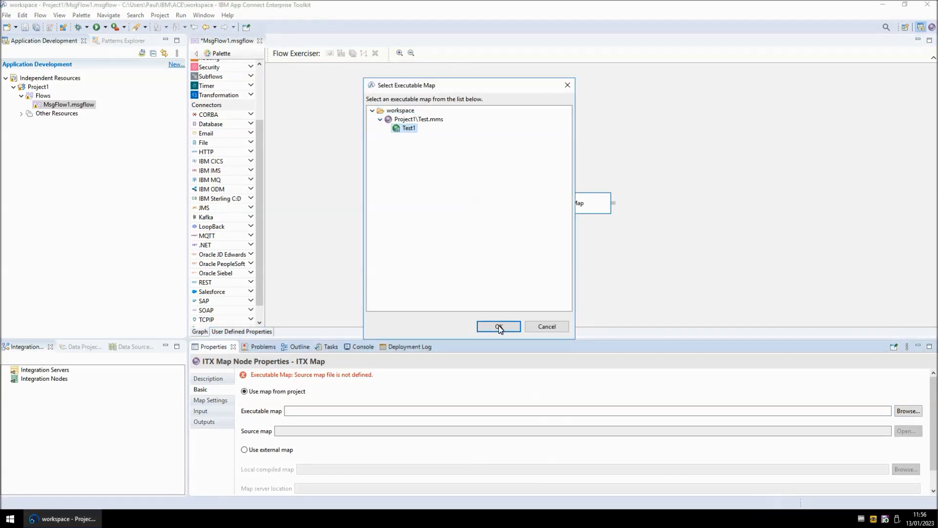
pyautogui.click(498, 326)
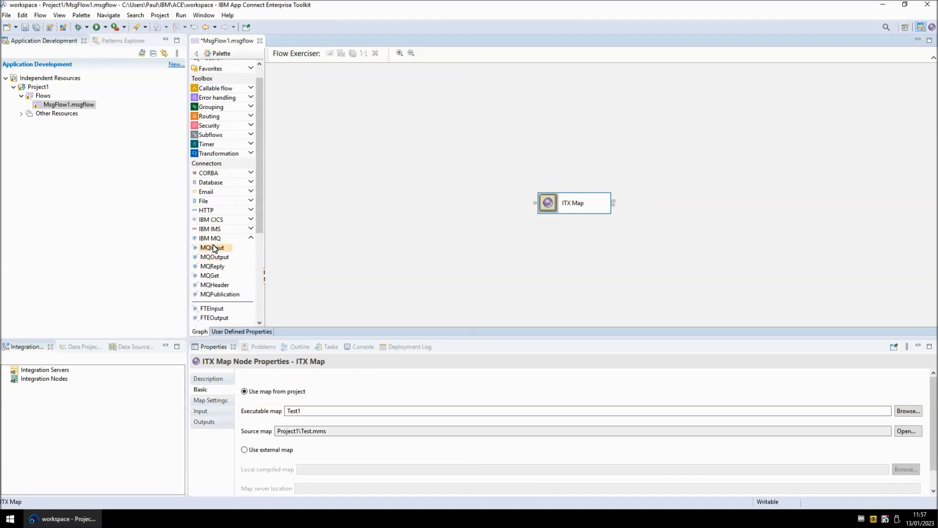
pyautogui.moveTo(212, 248); pyautogui.dragTo(420, 213)
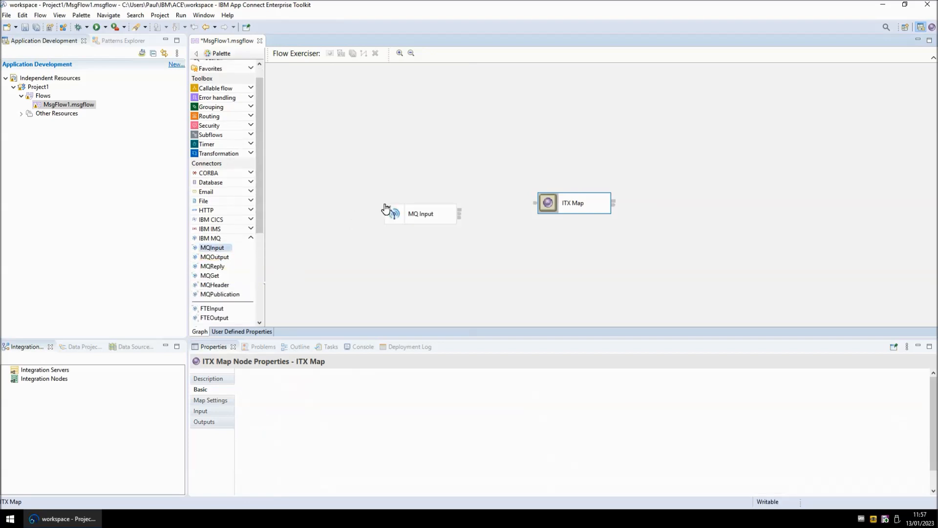
pyautogui.click(420, 213)
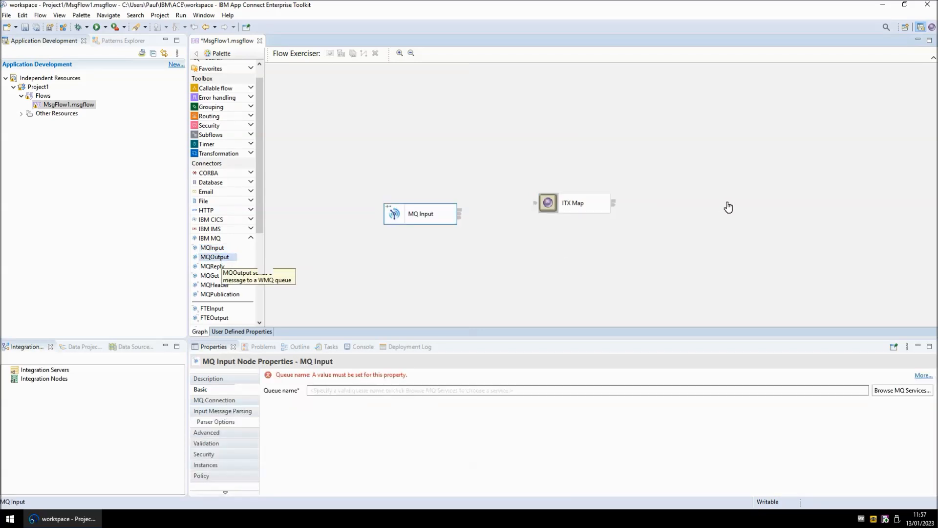
pyautogui.moveTo(214, 256); pyautogui.dragTo(760, 218)
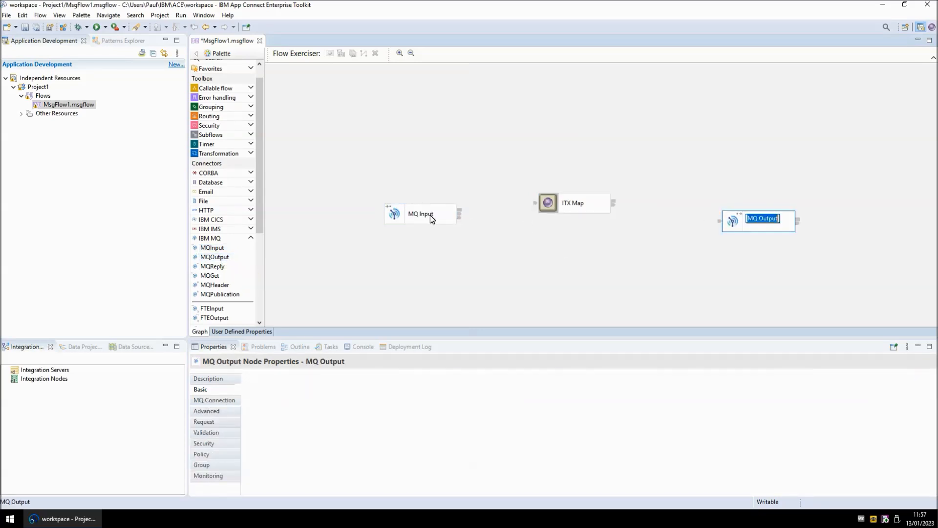
# Step: Set the input queue name and output queue TestQ, then wire Input → ITX Map → Output
pyautogui.click(420, 213)
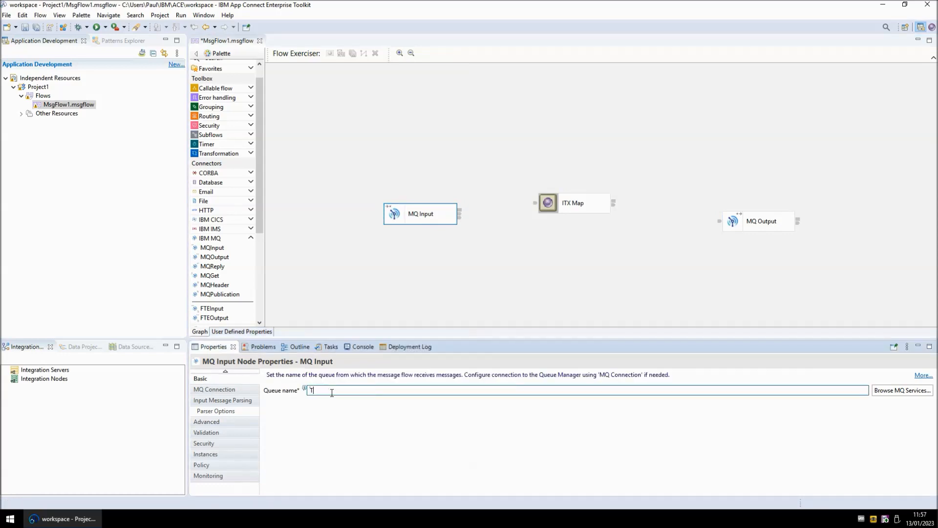
pyautogui.write('1')
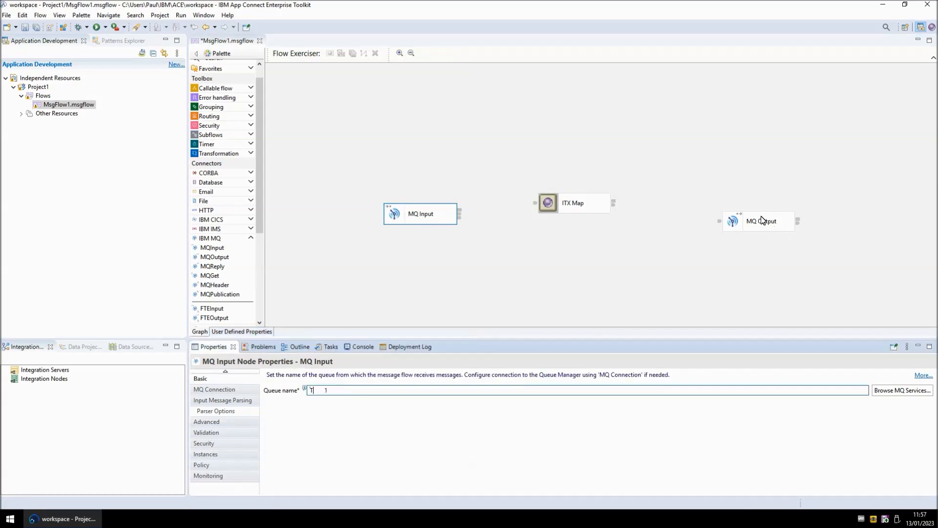
pyautogui.click(761, 221)
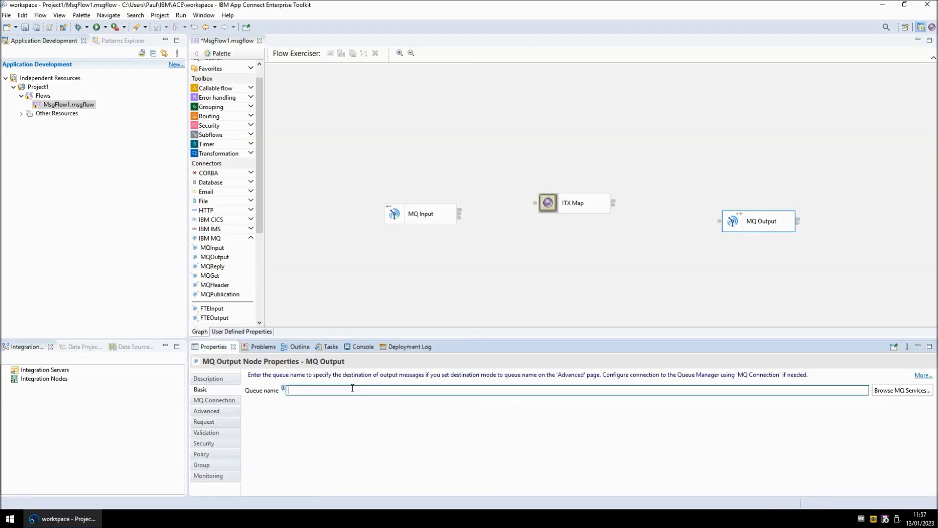
pyautogui.write('TestQ')
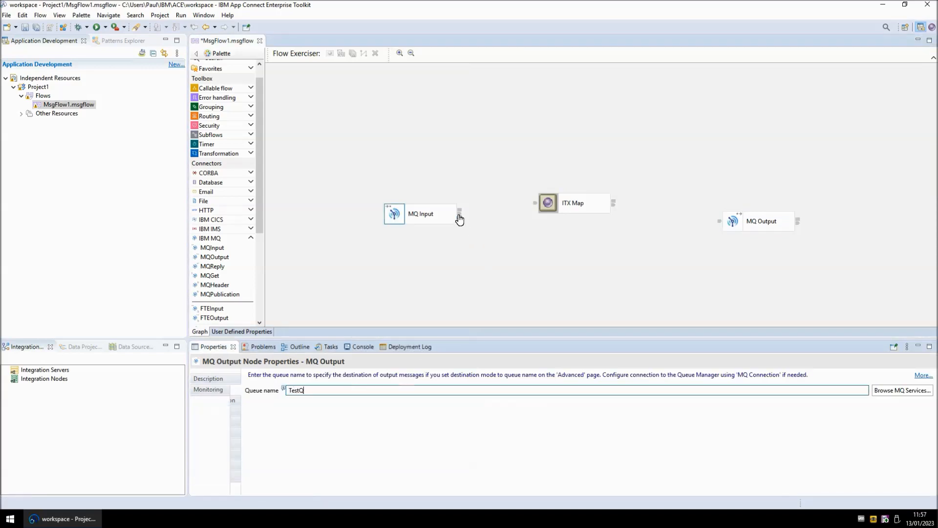
pyautogui.moveTo(459, 214); pyautogui.dragTo(535, 203)
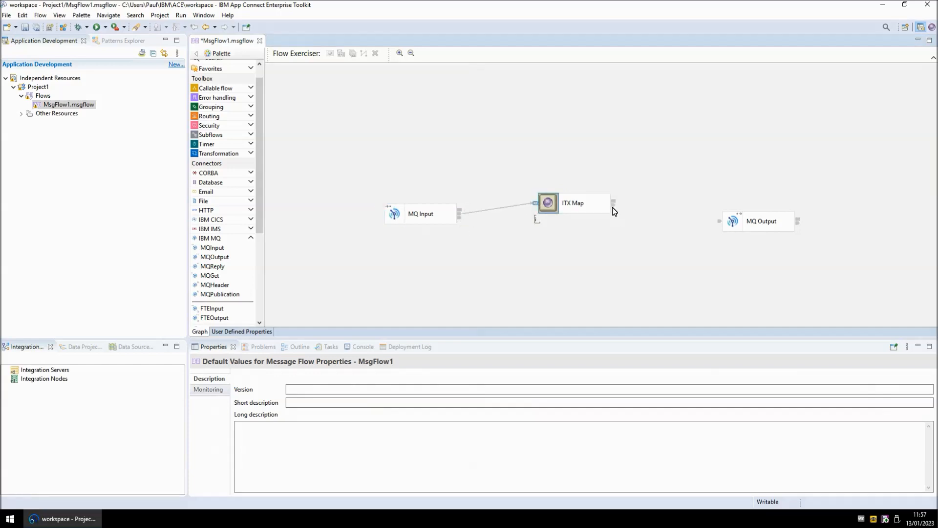
pyautogui.moveTo(612, 202); pyautogui.dragTo(721, 221)
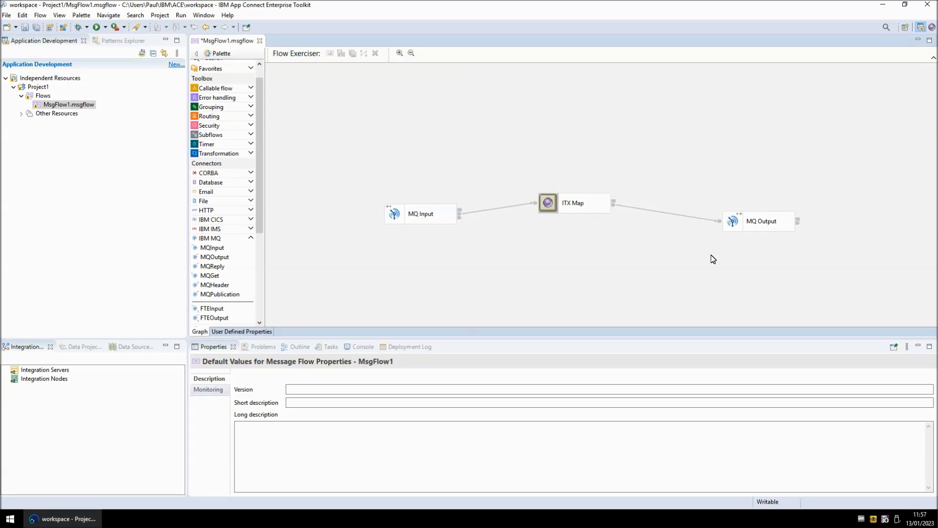
pyautogui.moveTo(525, 203)
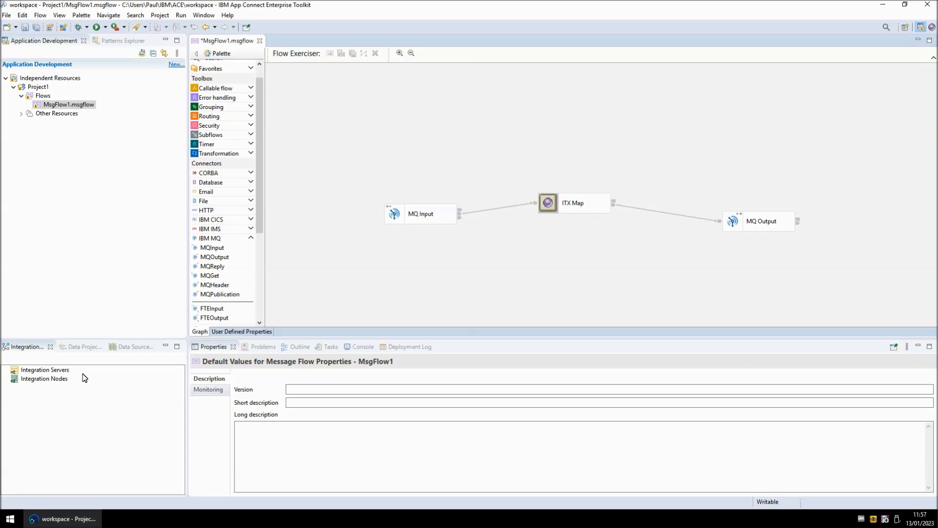
pyautogui.moveTo(104, 387)
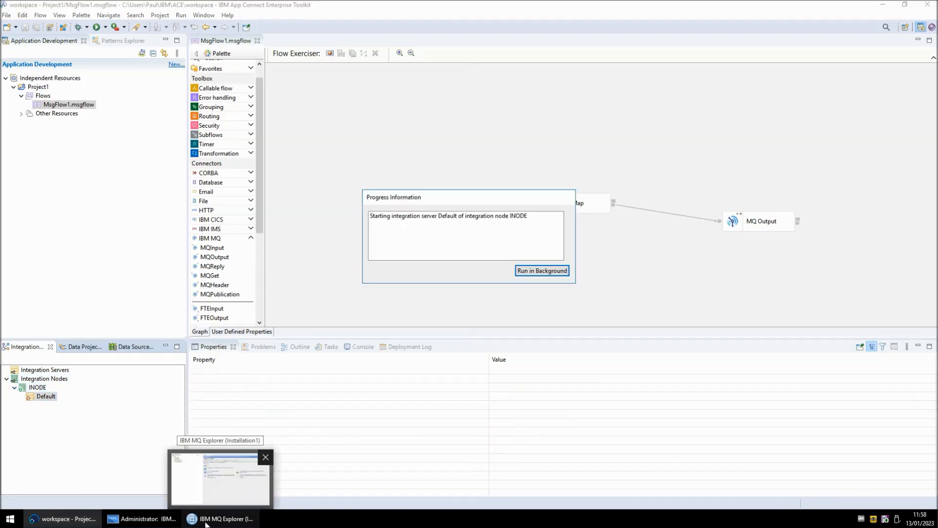
# Step: Deploy MsgFlow1 to INODE's Default integration server and dismiss the success report
pyautogui.click(46, 396)
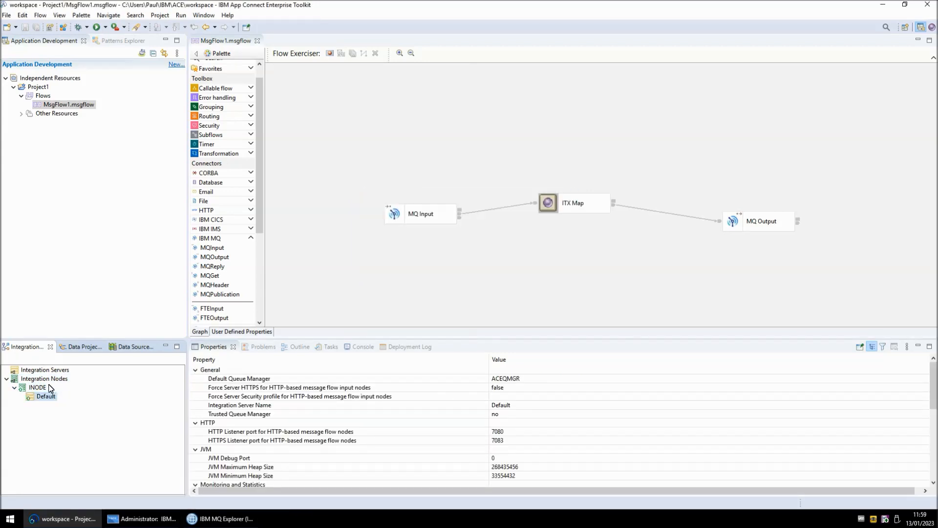
pyautogui.click(45, 395)
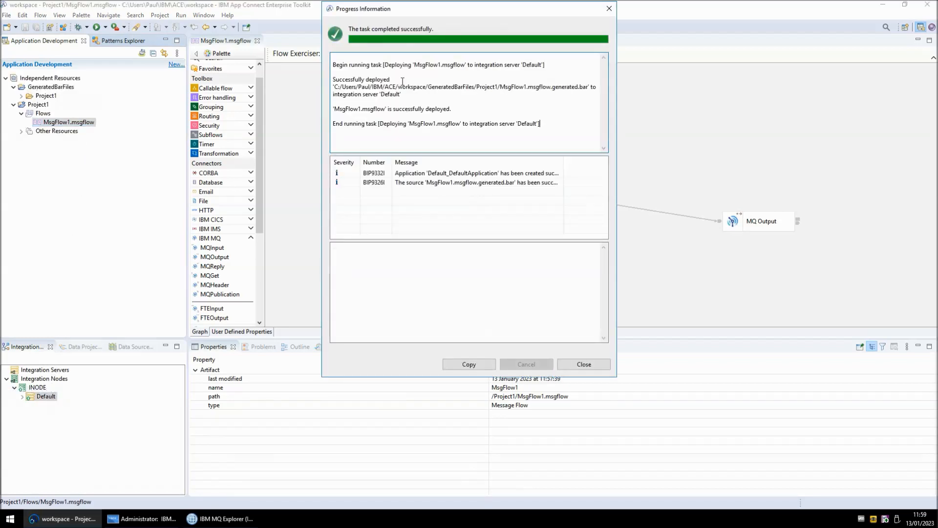
pyautogui.click(583, 363)
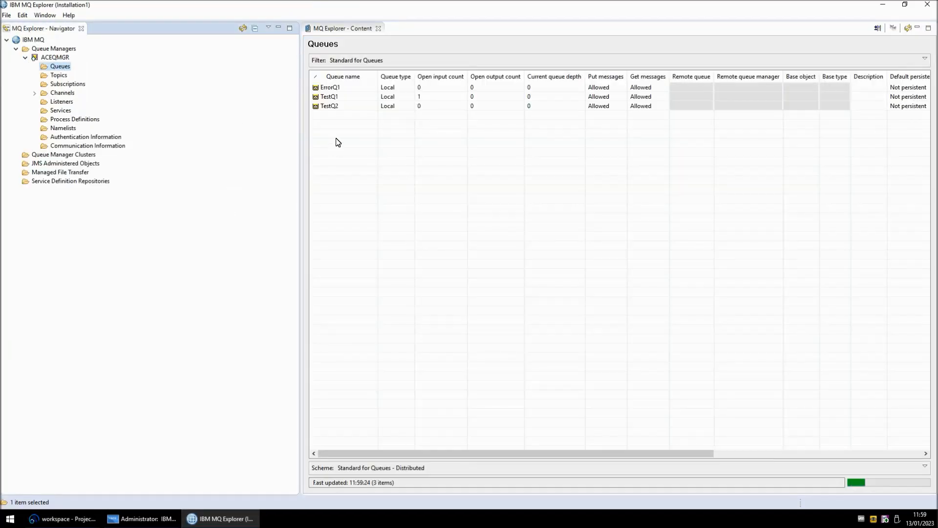
# Step: Put a hello test message on queue TestQ1
pyautogui.click(330, 106)
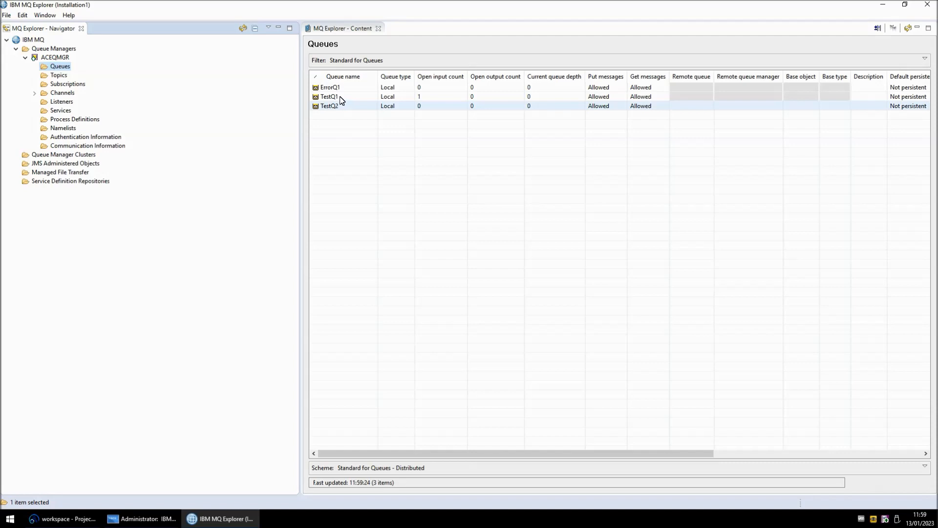
pyautogui.rightClick(329, 96)
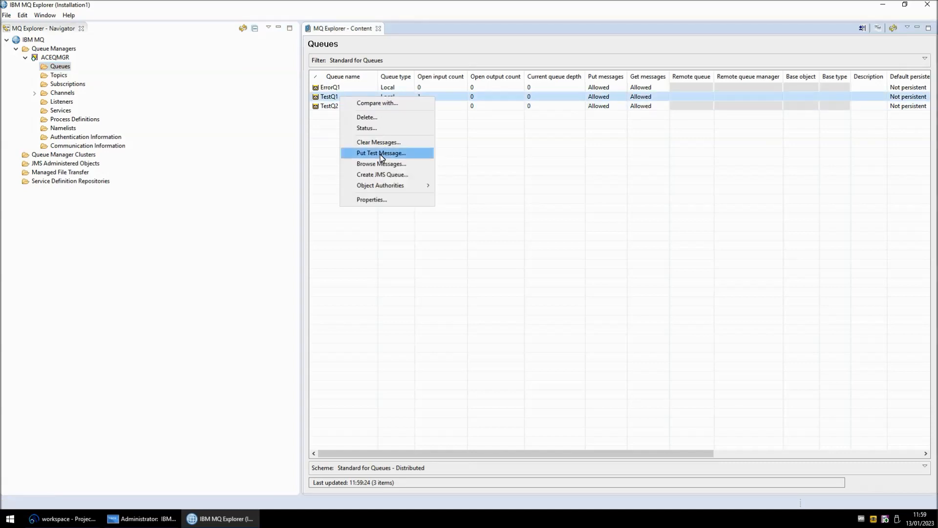
pyautogui.click(380, 152)
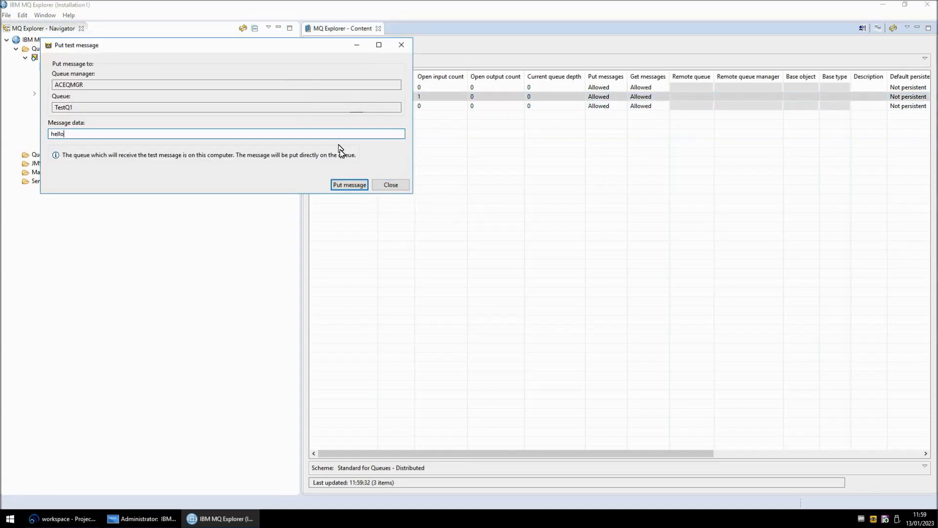
# Step: Browse TestQ2 to confirm it holds no messages yet
pyautogui.rightClick(329, 106)
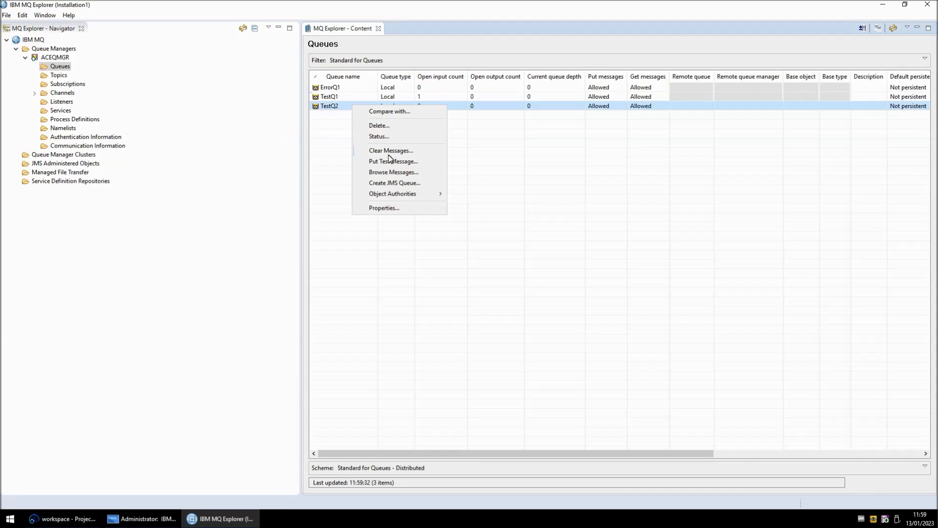
pyautogui.click(392, 171)
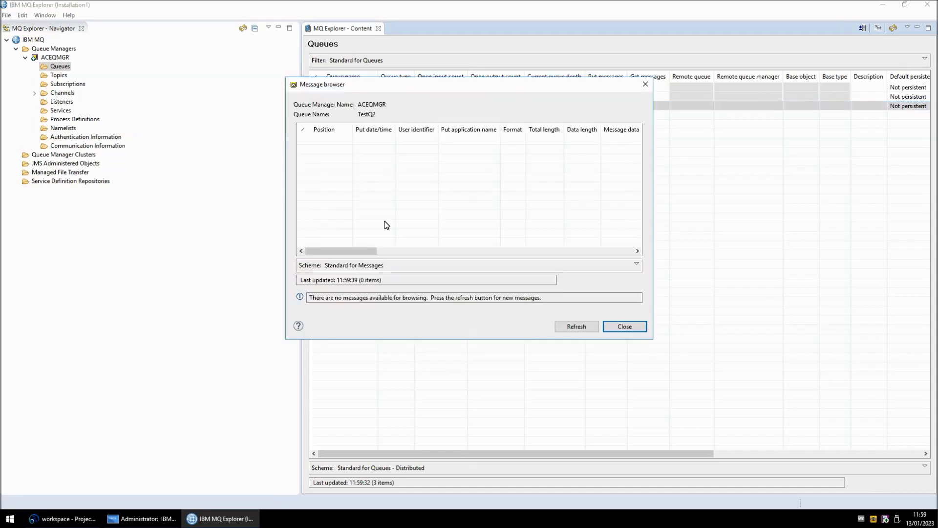
pyautogui.moveTo(341, 250); pyautogui.dragTo(374, 250)
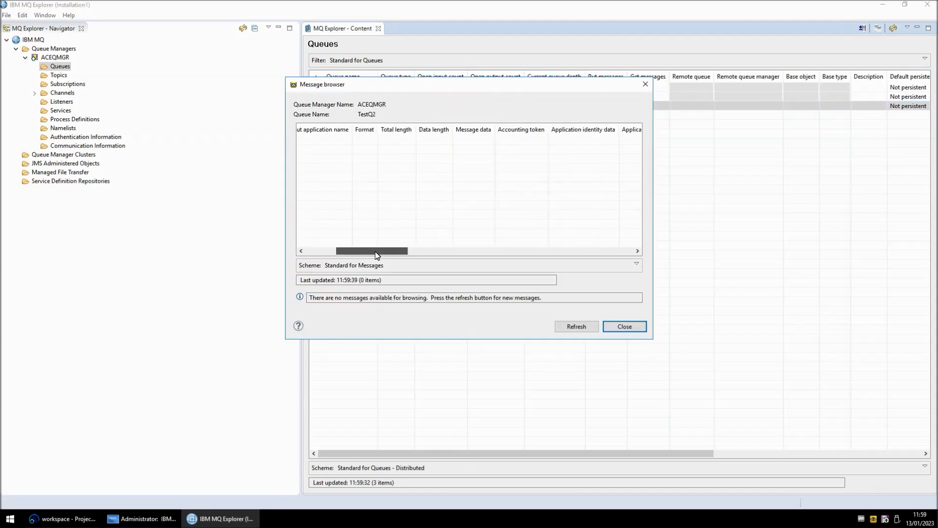
pyautogui.click(623, 326)
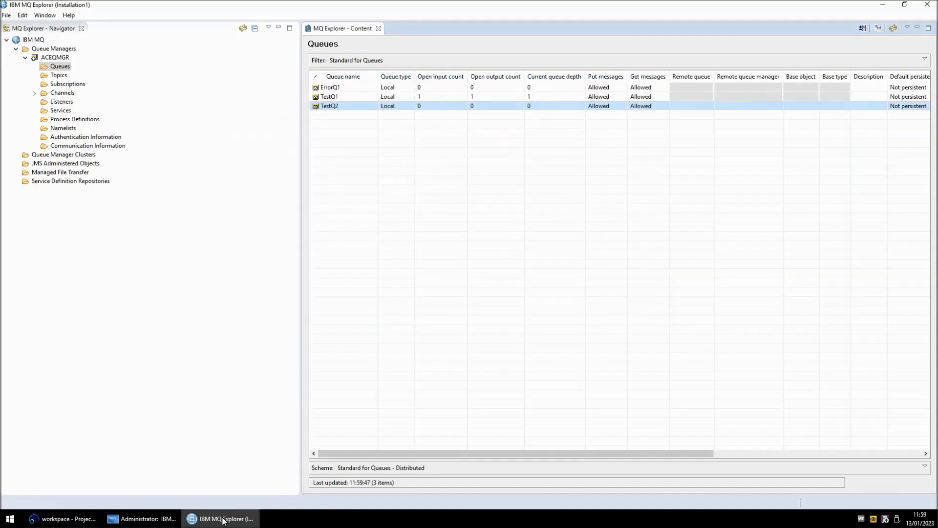
pyautogui.click(66, 518)
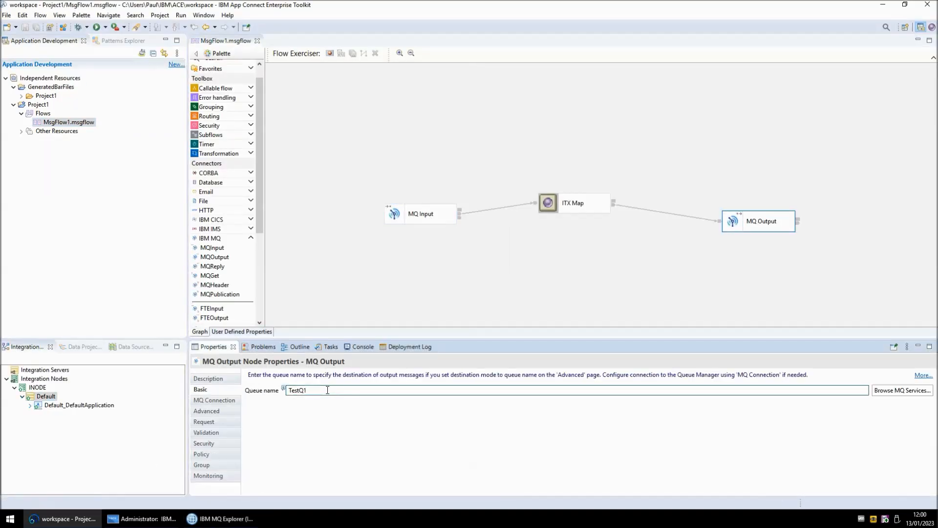
# Step: Change the MQ Output node's queue name away from TestQ1
pyautogui.click(208, 519)
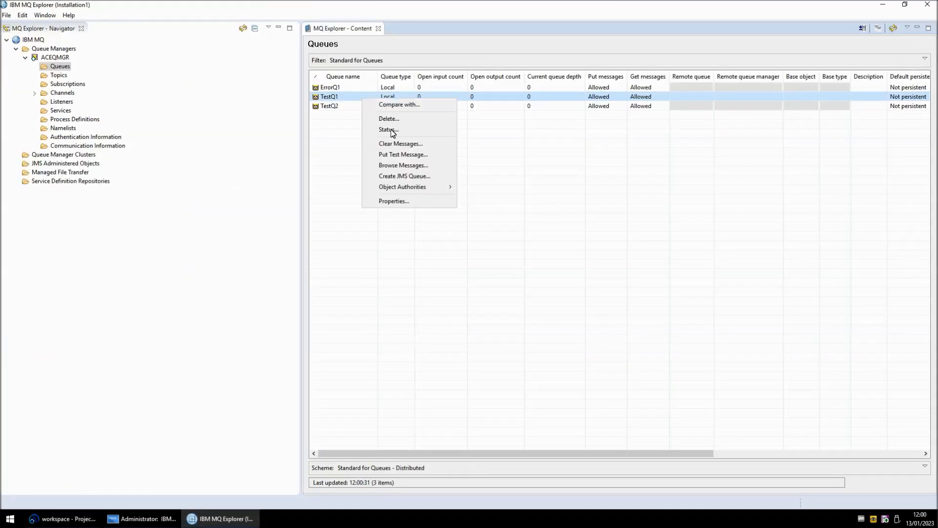
# Step: Browse TestQ2 to verify the HELLO message arrived, then return to the Toolkit
pyautogui.click(402, 154)
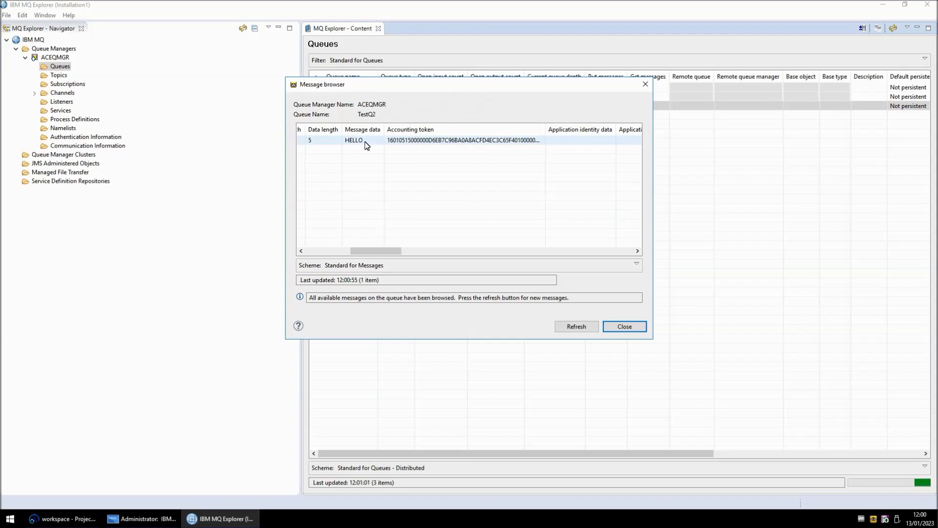
pyautogui.click(623, 326)
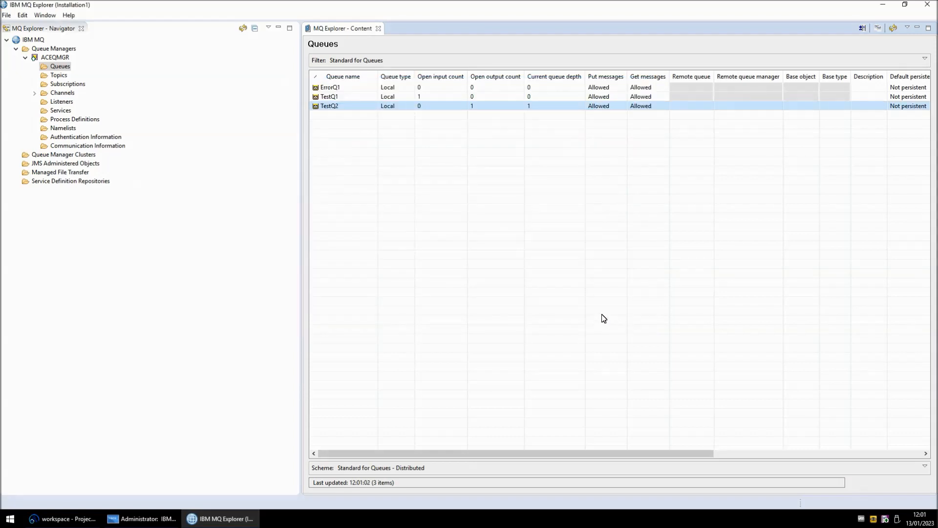
pyautogui.click(66, 519)
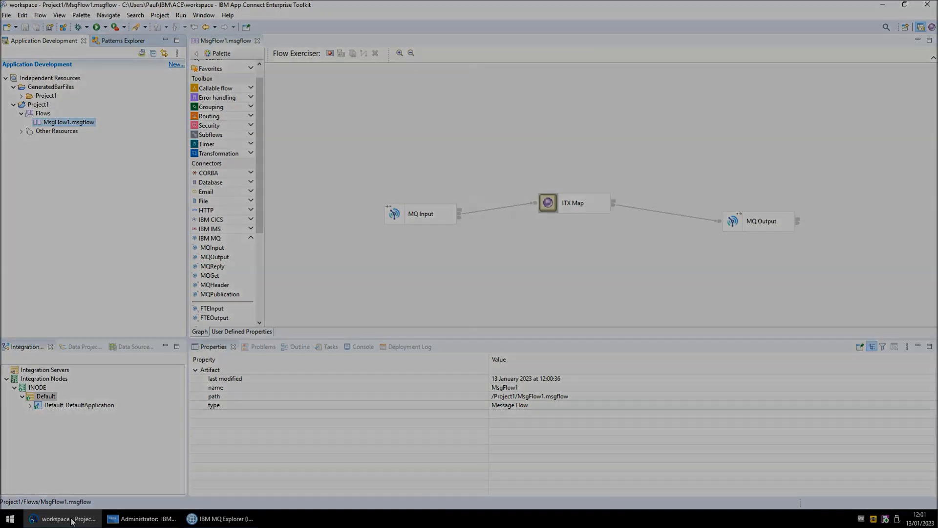